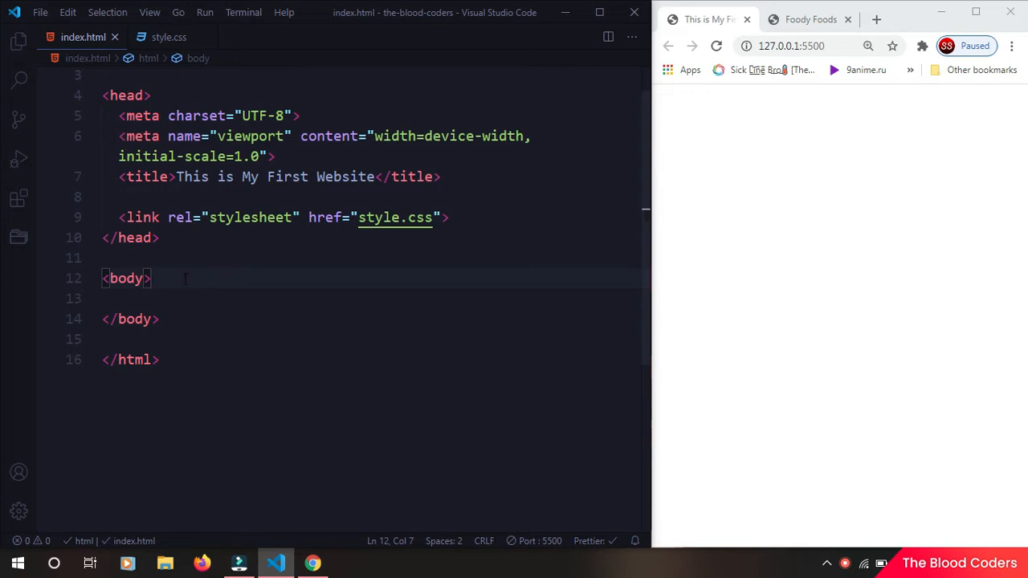
# Step: Add a body rule with background-color: red to style.css
pyautogui.click(169, 37)
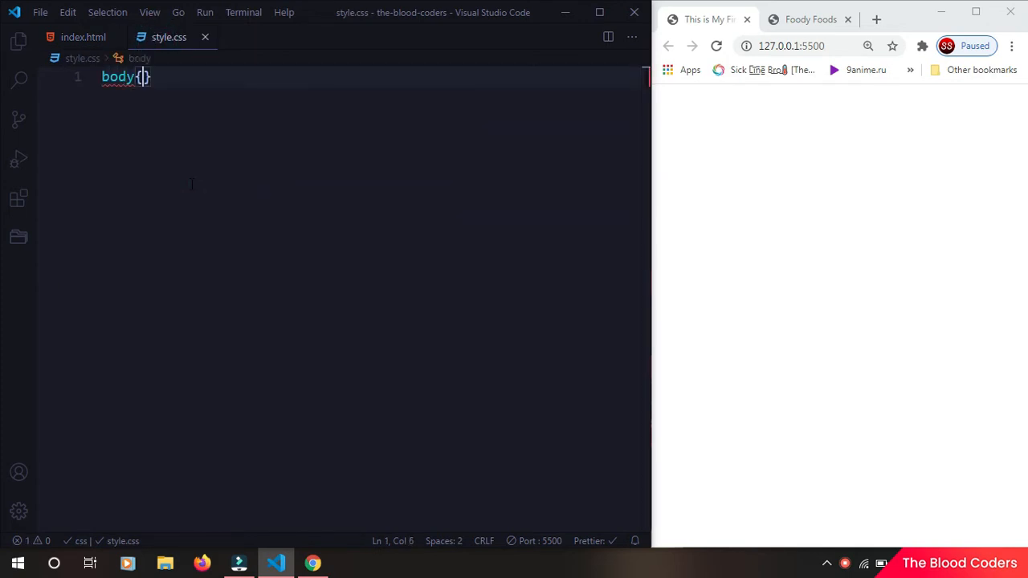
pyautogui.write('background-color: ;')
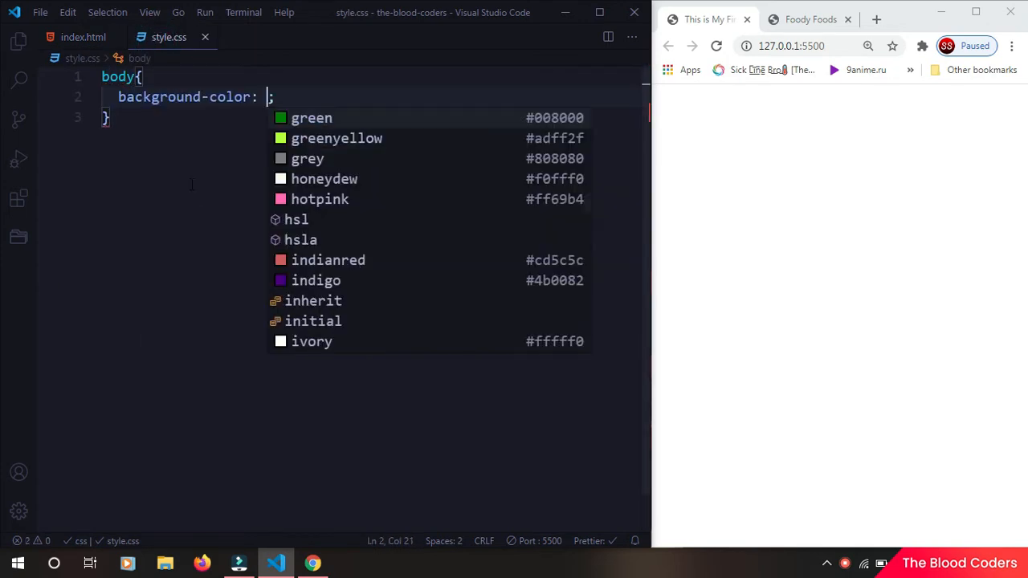
pyautogui.write('red;')
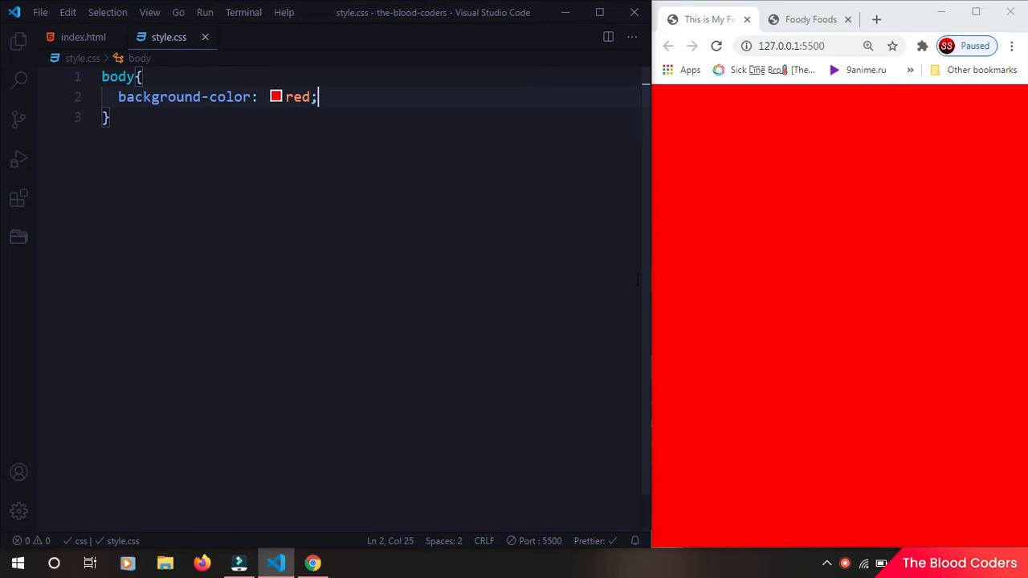
pyautogui.moveTo(703, 275)
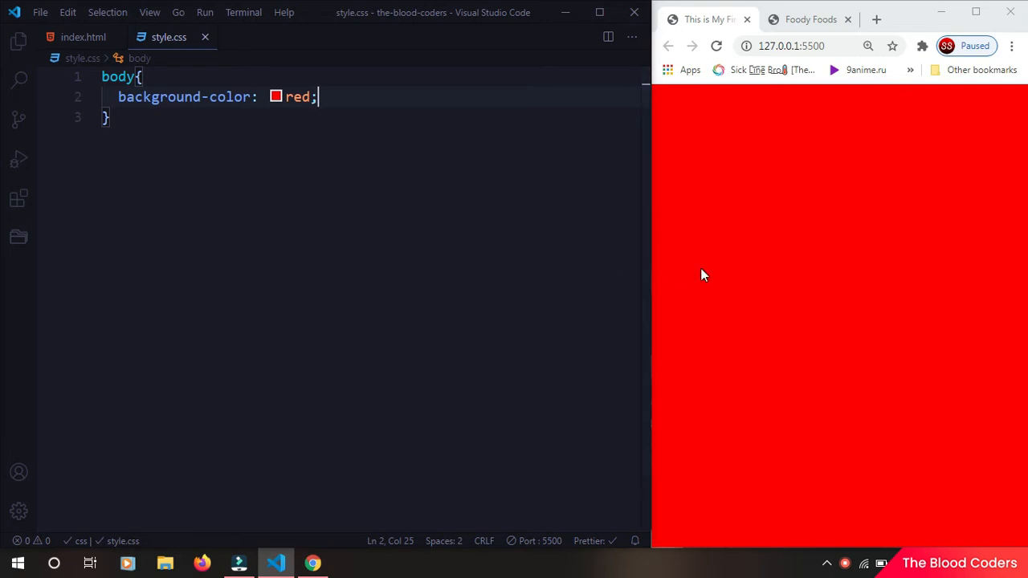
pyautogui.moveTo(777, 271)
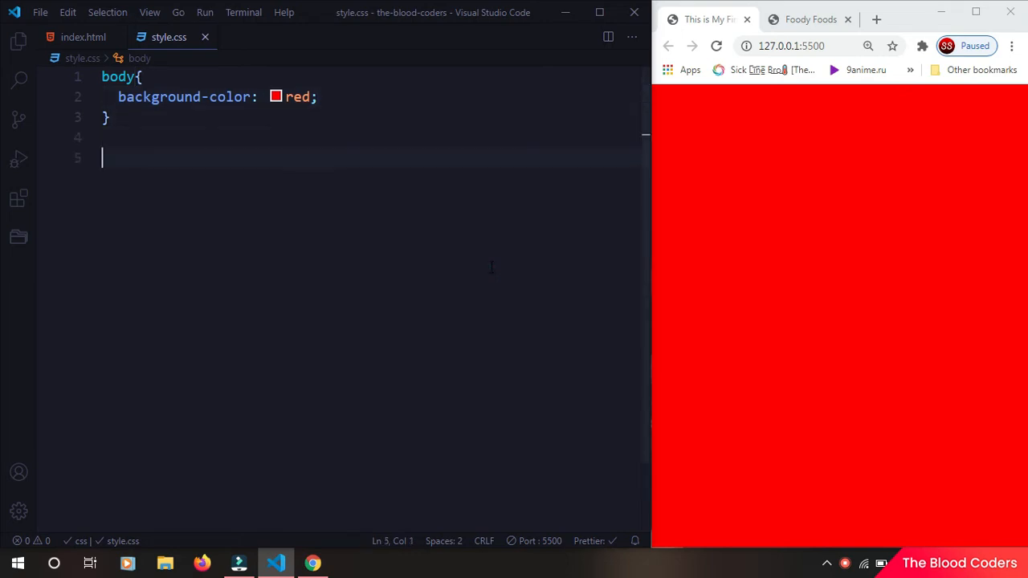
pyautogui.write('@media (')
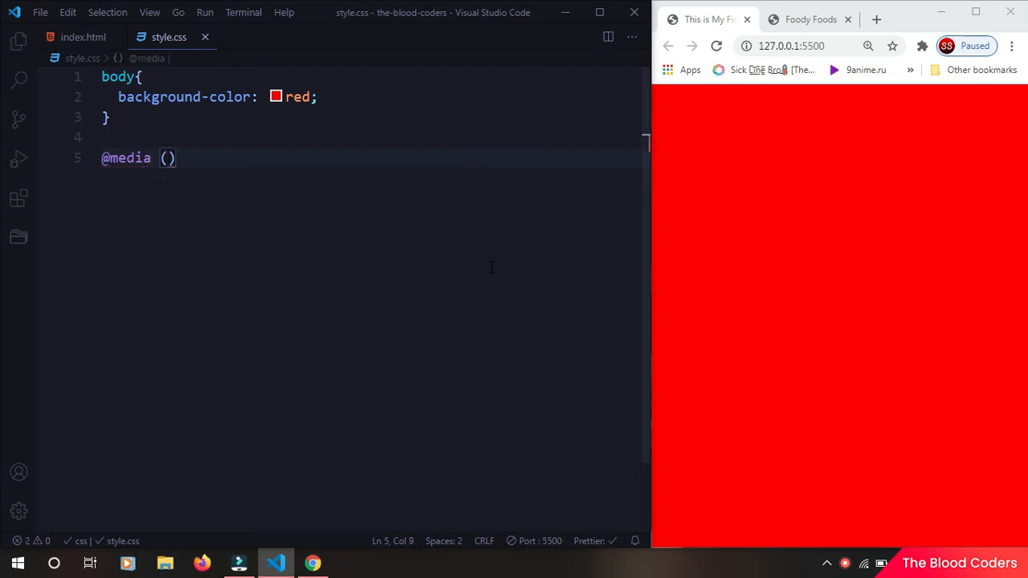
pyautogui.write('max-')
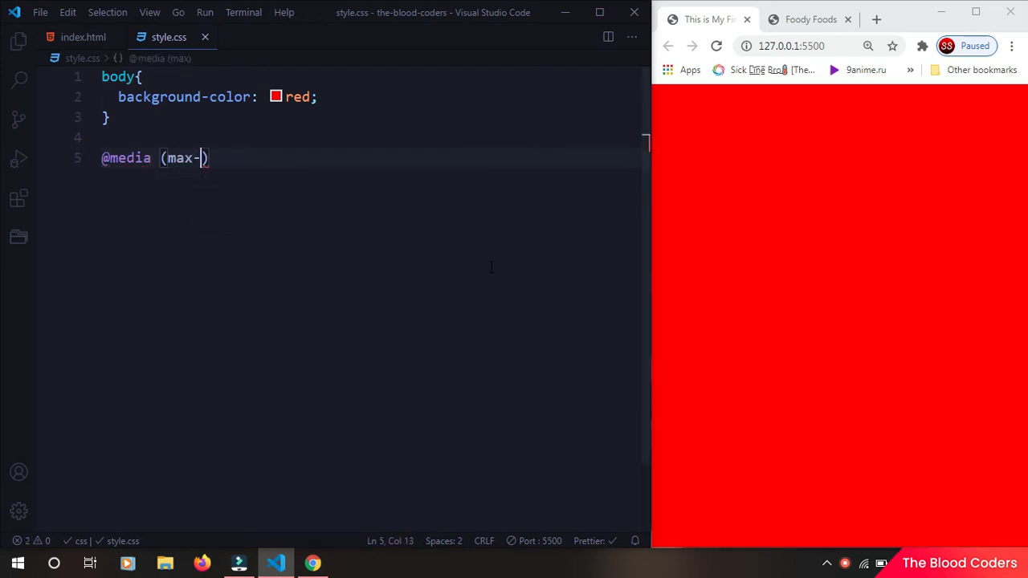
pyautogui.write('width')
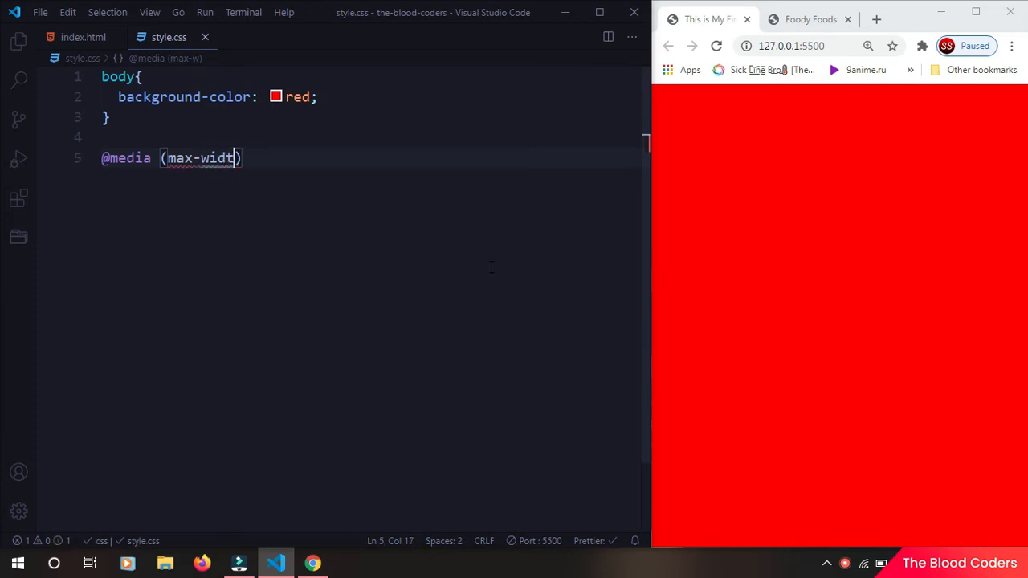
pyautogui.write('h:')
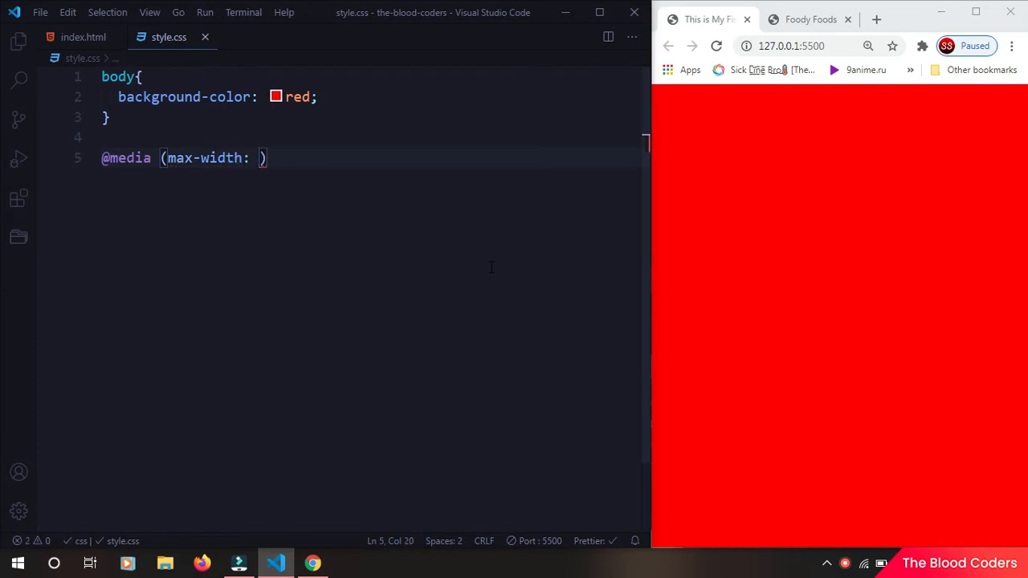
pyautogui.write('500px')
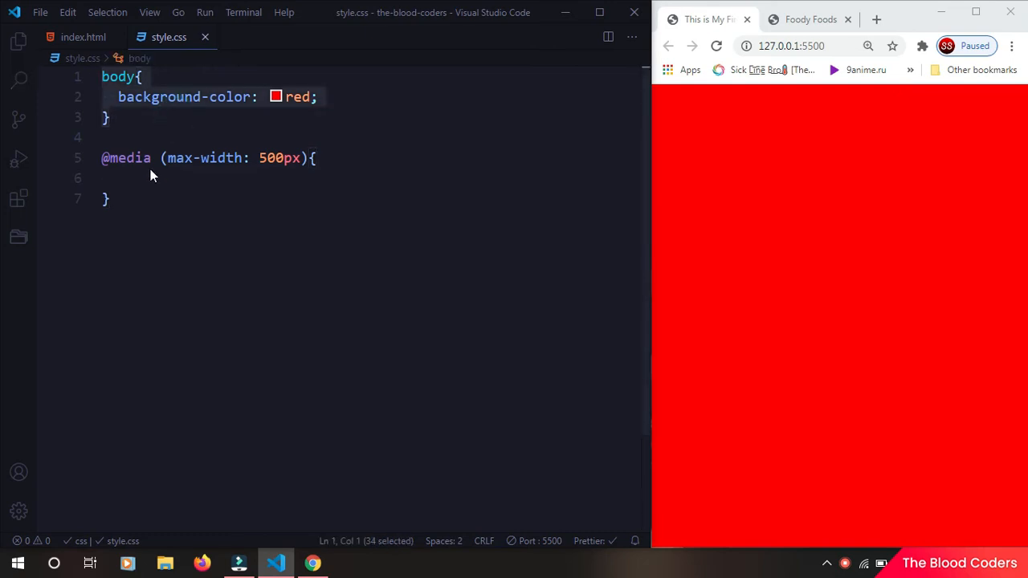
pyautogui.write('body{')
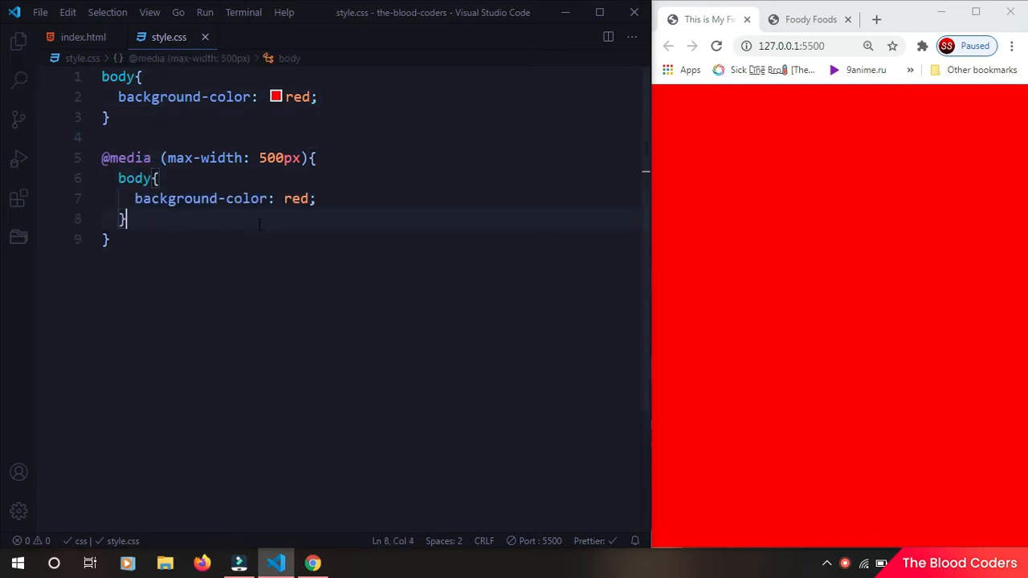
pyautogui.write('b')
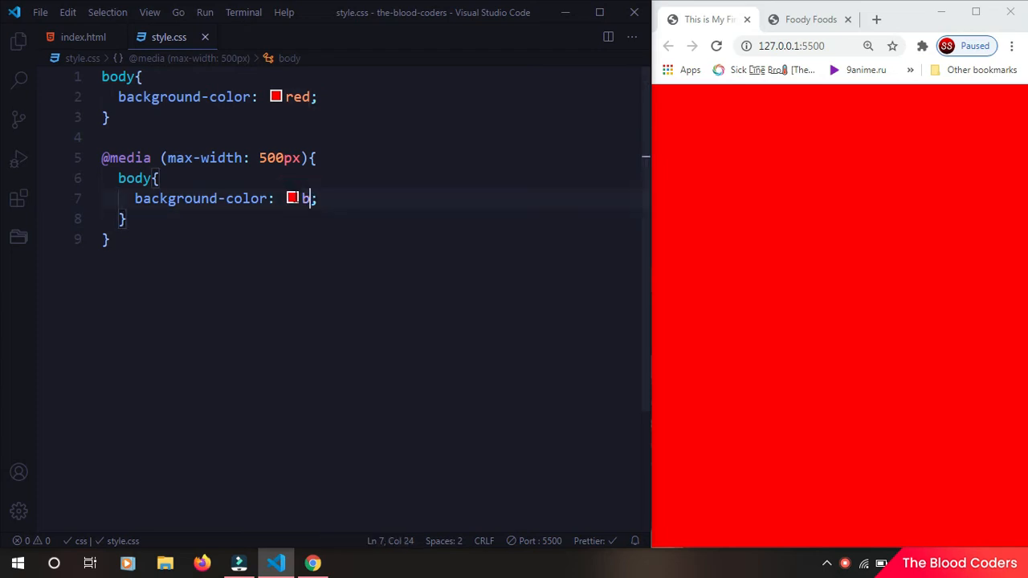
pyautogui.write('lue')
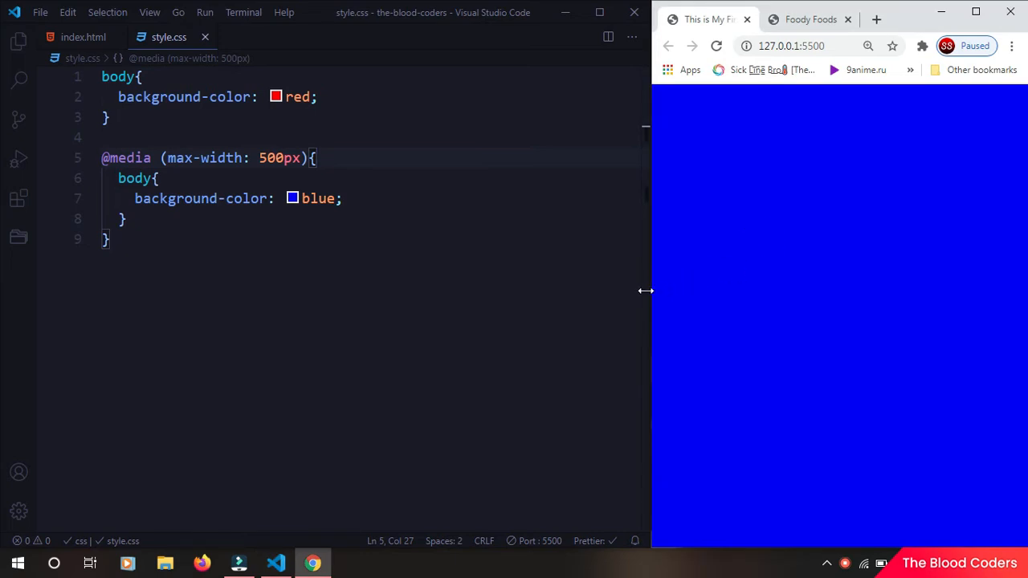
pyautogui.moveTo(646, 291); pyautogui.dragTo(634, 291)
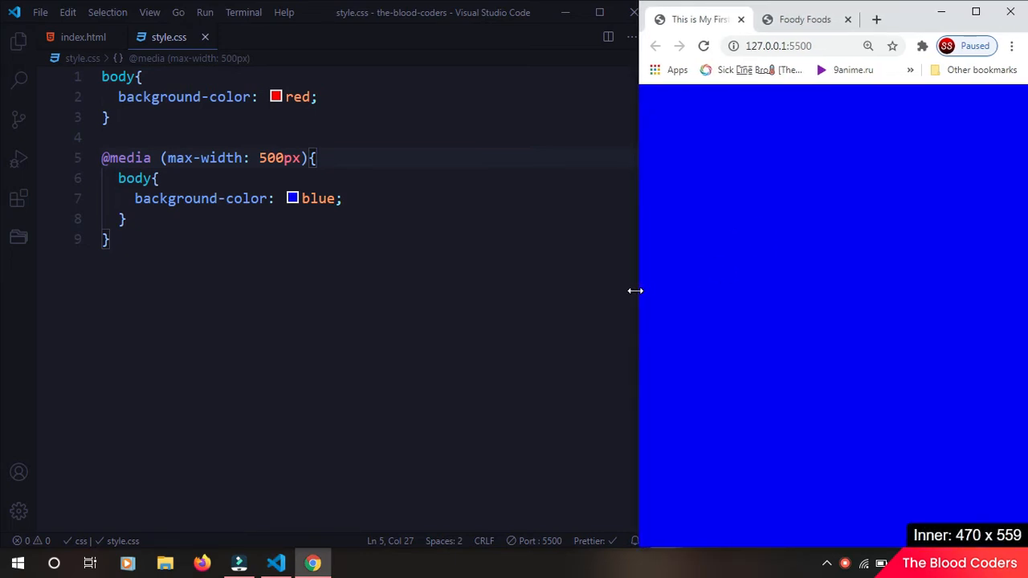
pyautogui.moveTo(635, 291); pyautogui.dragTo(616, 291)
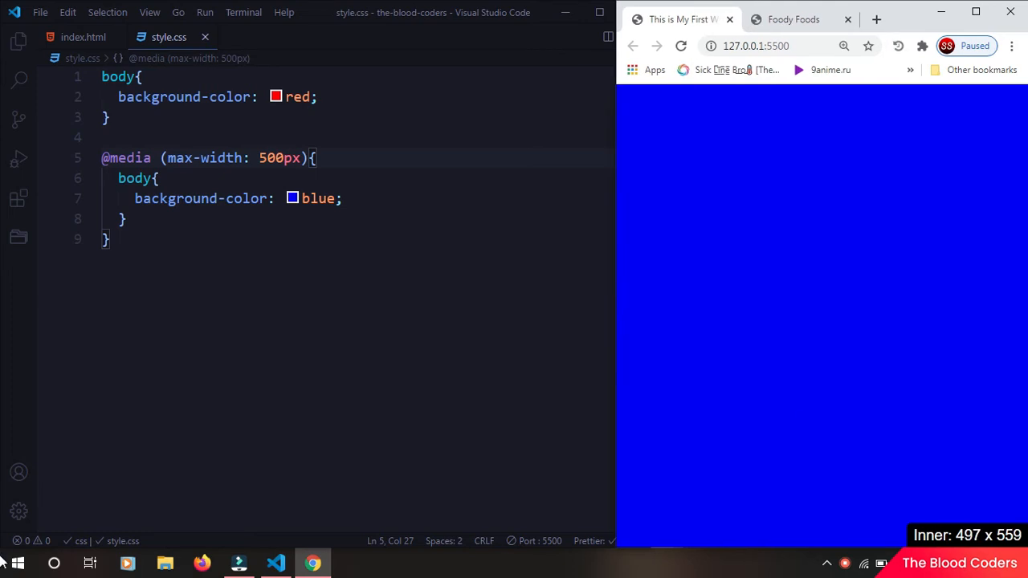
pyautogui.moveTo(619, 321)
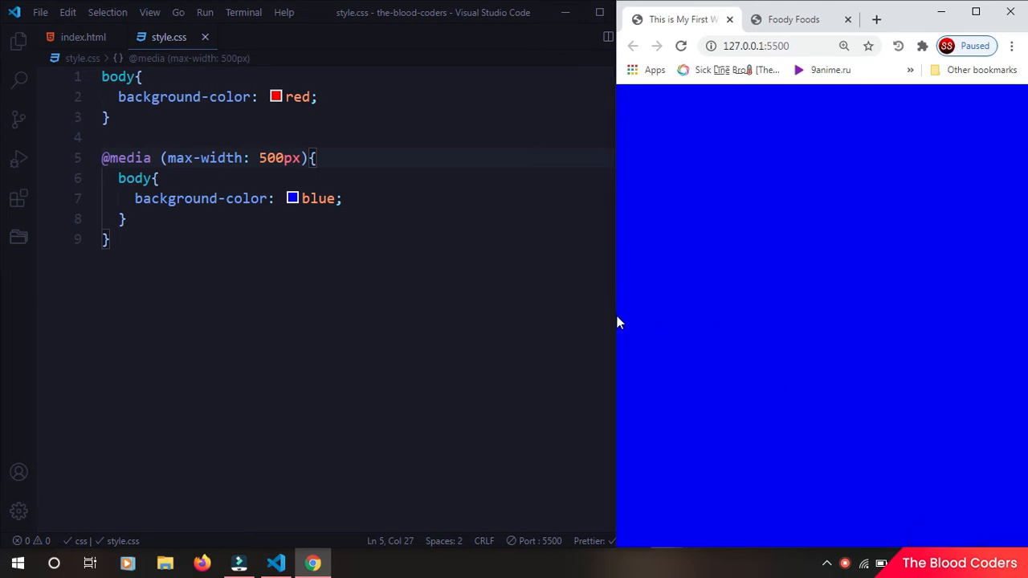
pyautogui.moveTo(616, 322); pyautogui.dragTo(580, 322)
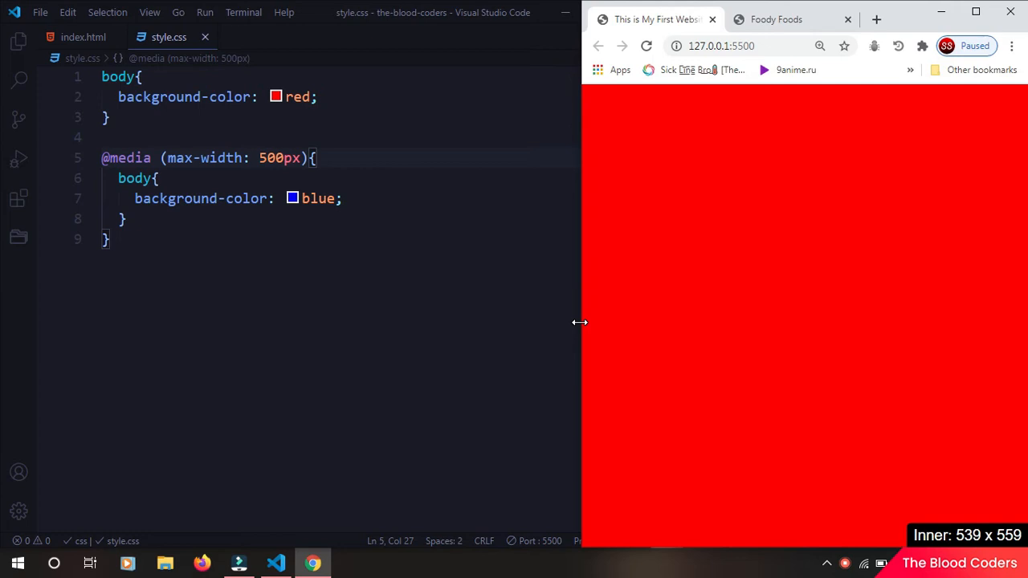
pyautogui.moveTo(580, 323); pyautogui.dragTo(586, 327)
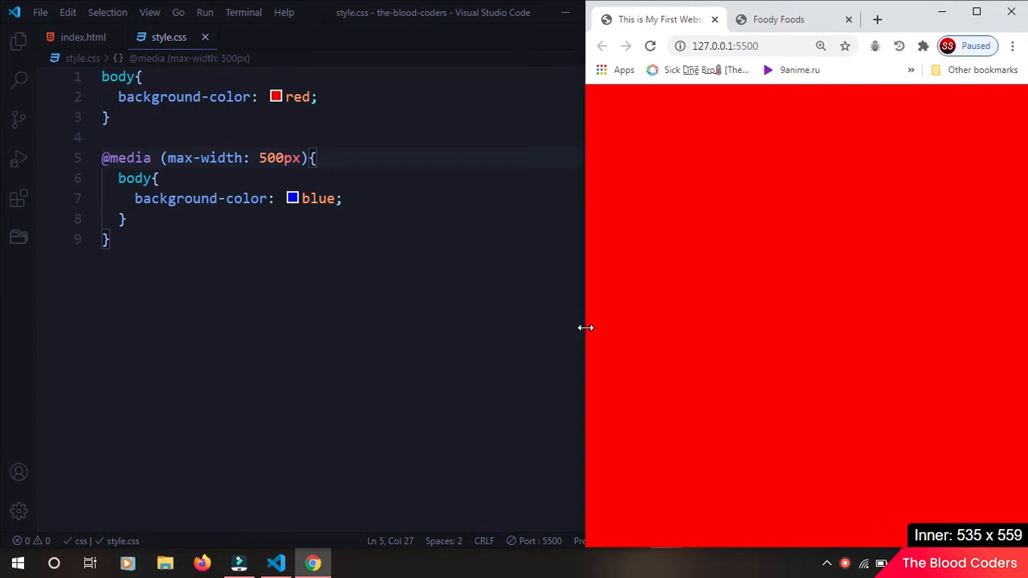
pyautogui.moveTo(586, 327); pyautogui.dragTo(584, 327)
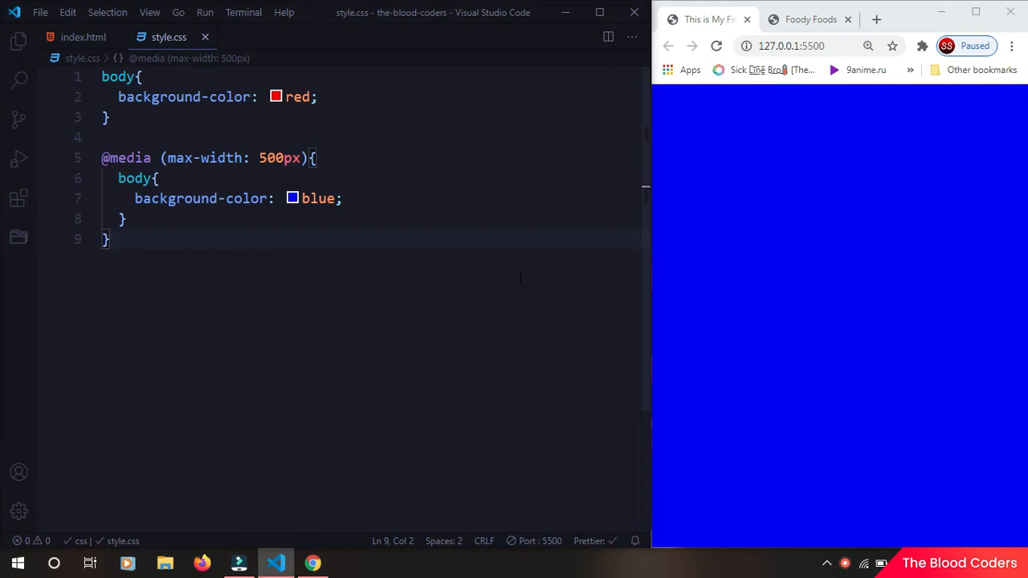
# Step: Empty style.css and create a .container div in index.html
pyautogui.press('ctrl+a')
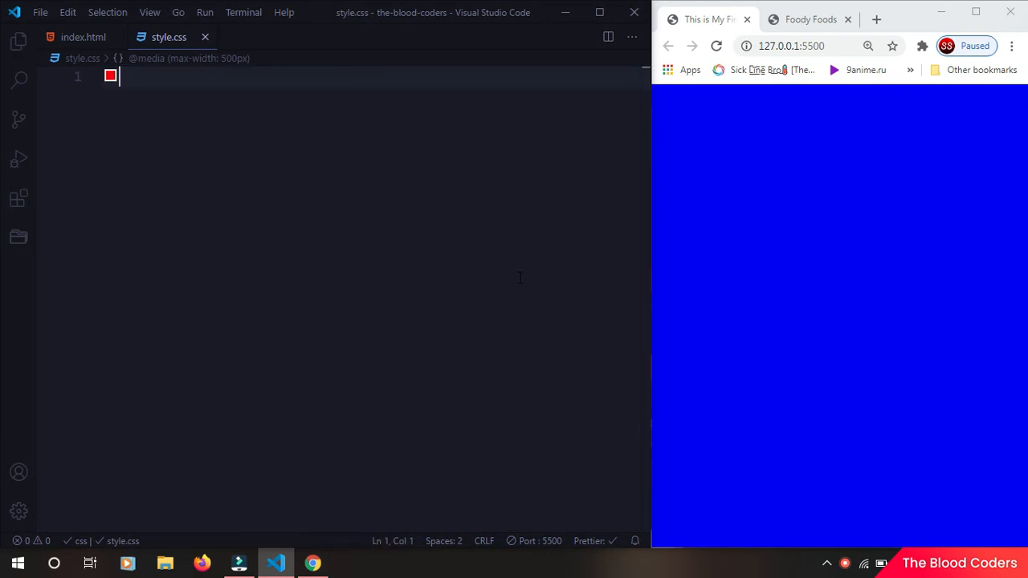
pyautogui.click(83, 37)
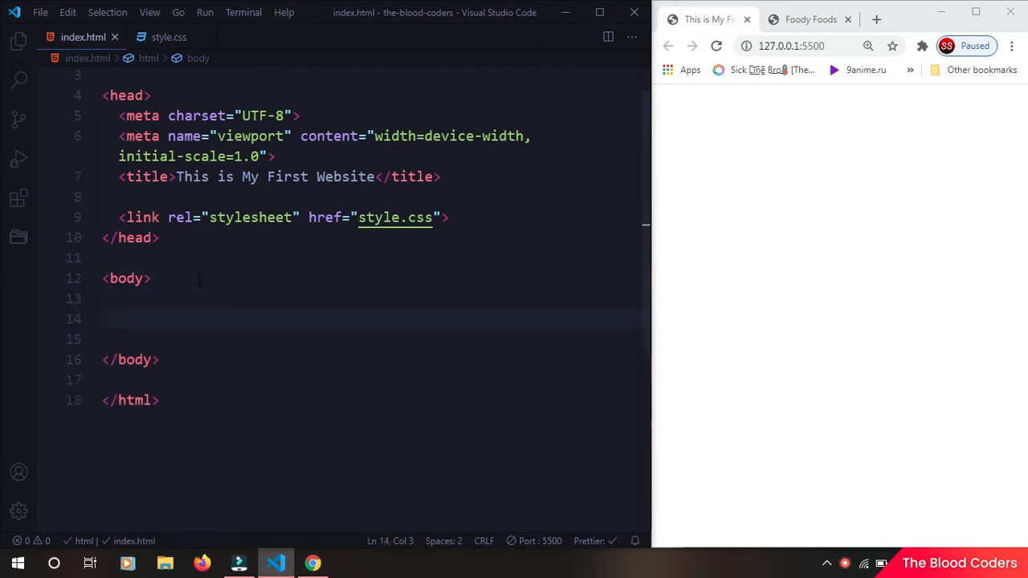
pyautogui.write('.contai')
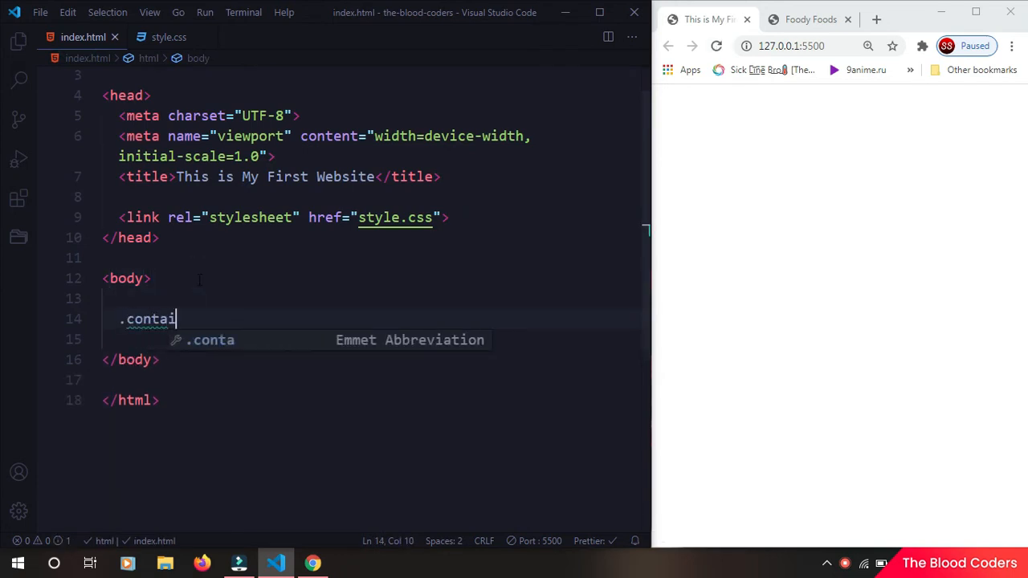
pyautogui.press('Tab')
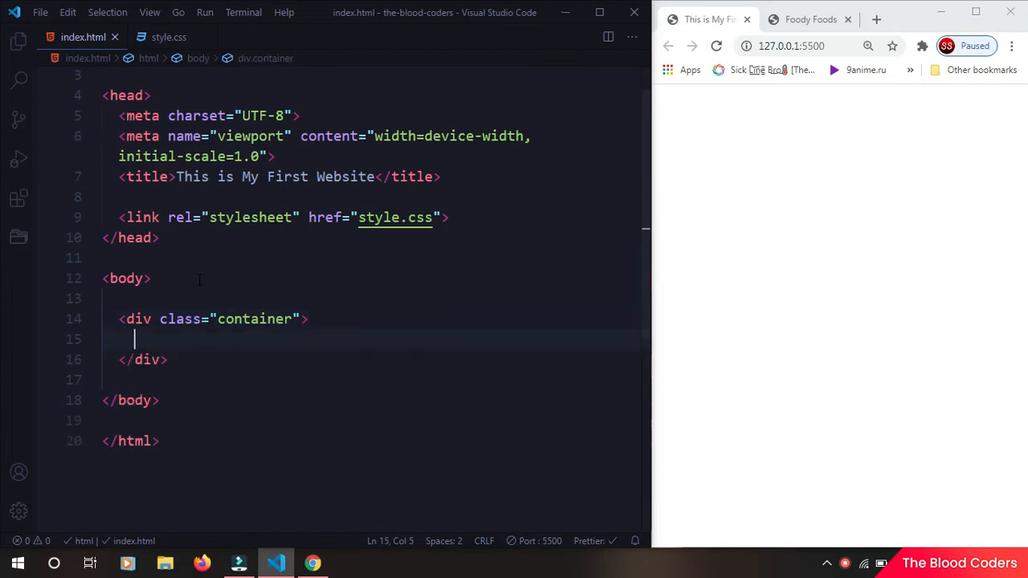
# Step: Expand .card*3 into three card divs inside the container, back in style.css
pyautogui.write('.car')
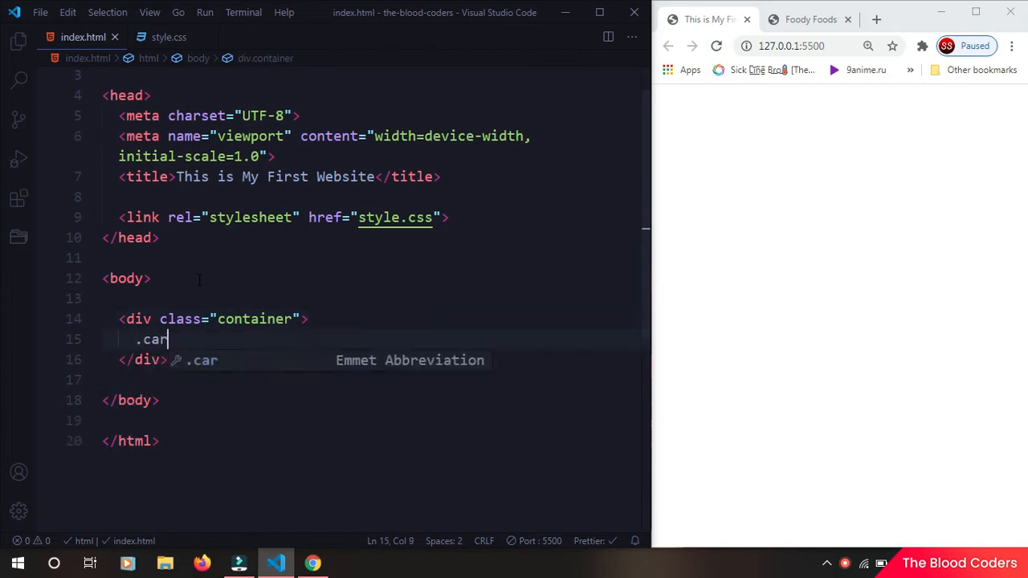
pyautogui.write('d*3')
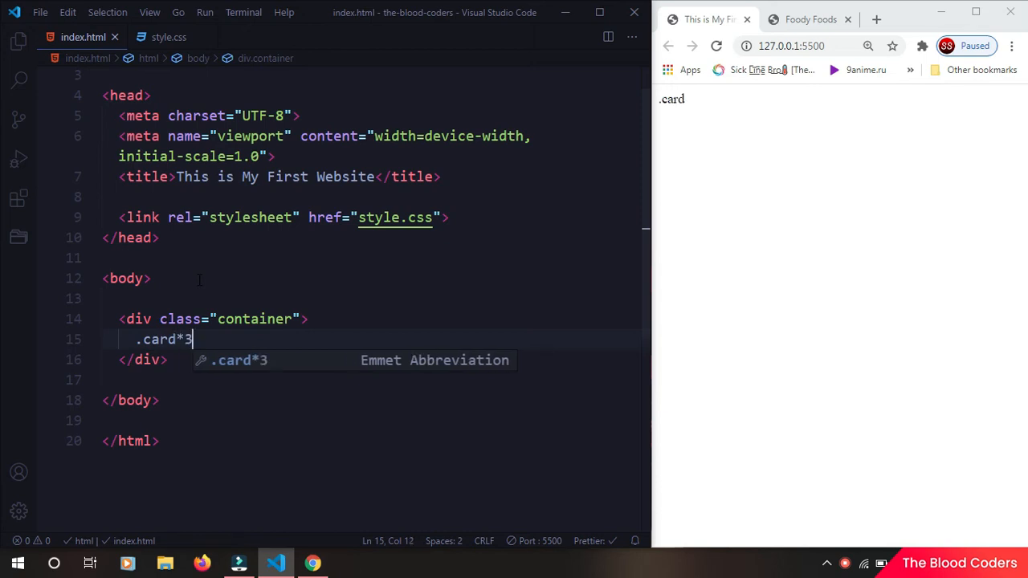
pyautogui.press('Tab')
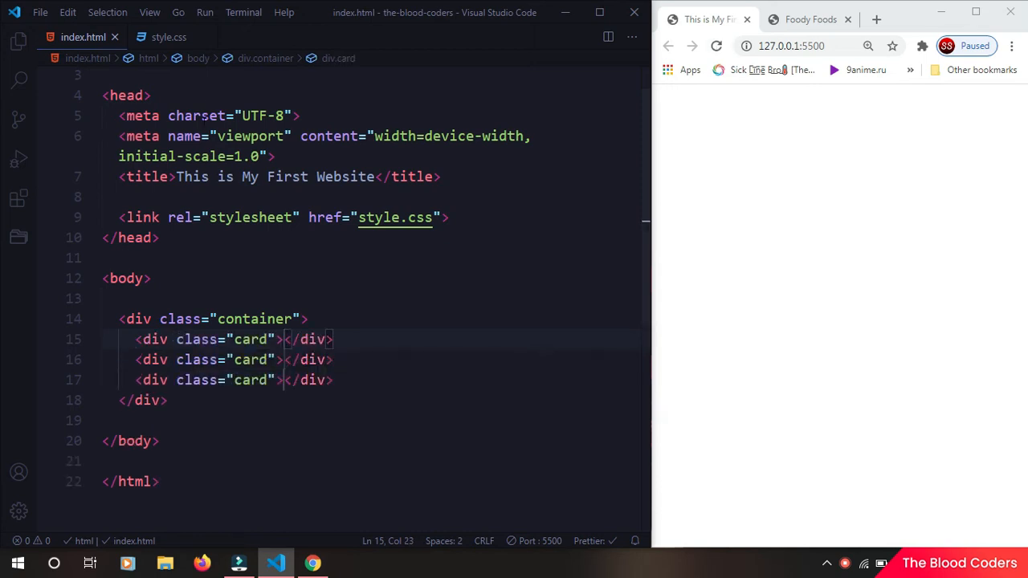
pyautogui.click(168, 37)
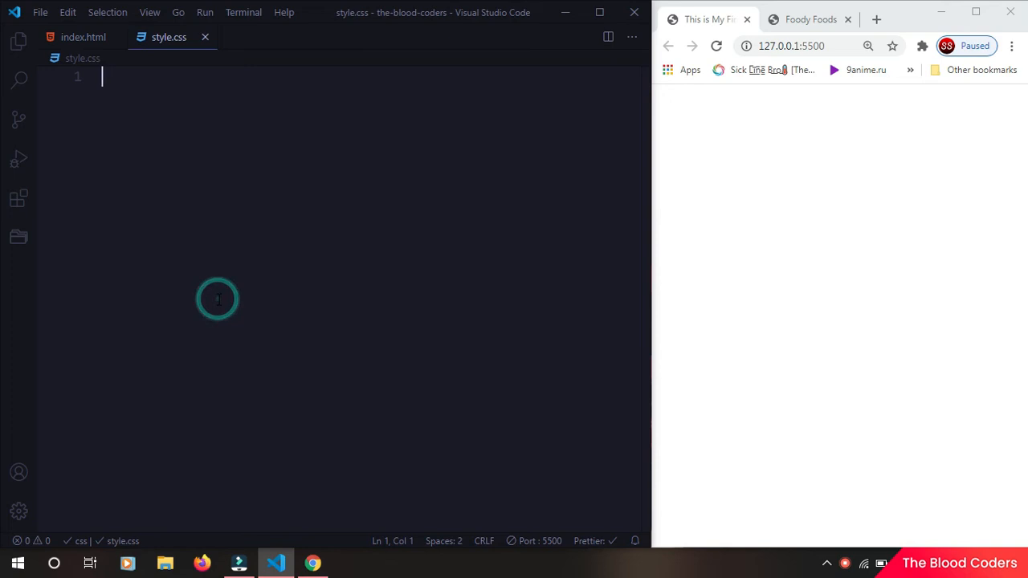
# Step: Write a .card rule: red background, 2px solid border, 300px height, 250px width
pyautogui.write('.card{')
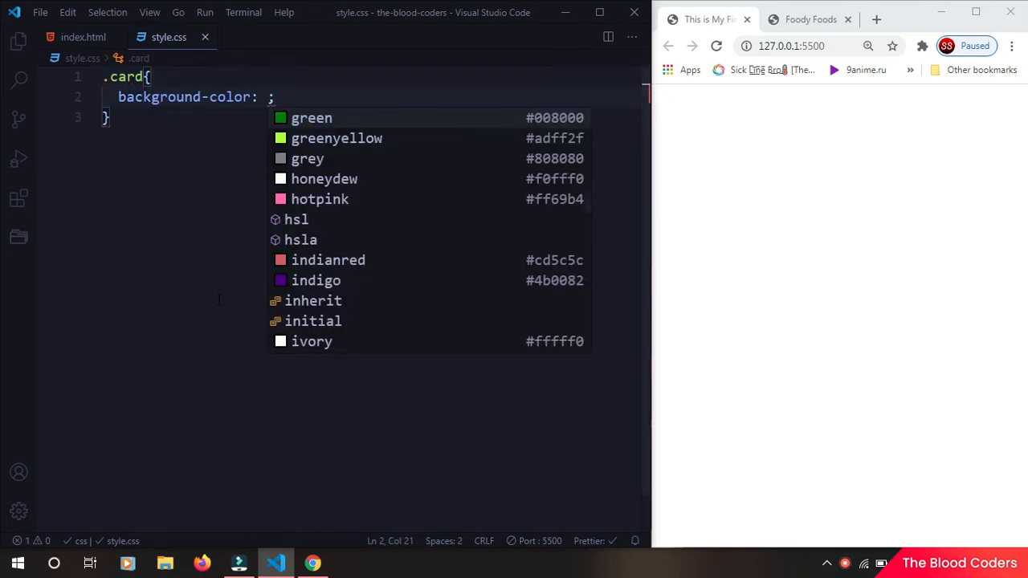
pyautogui.write('red')
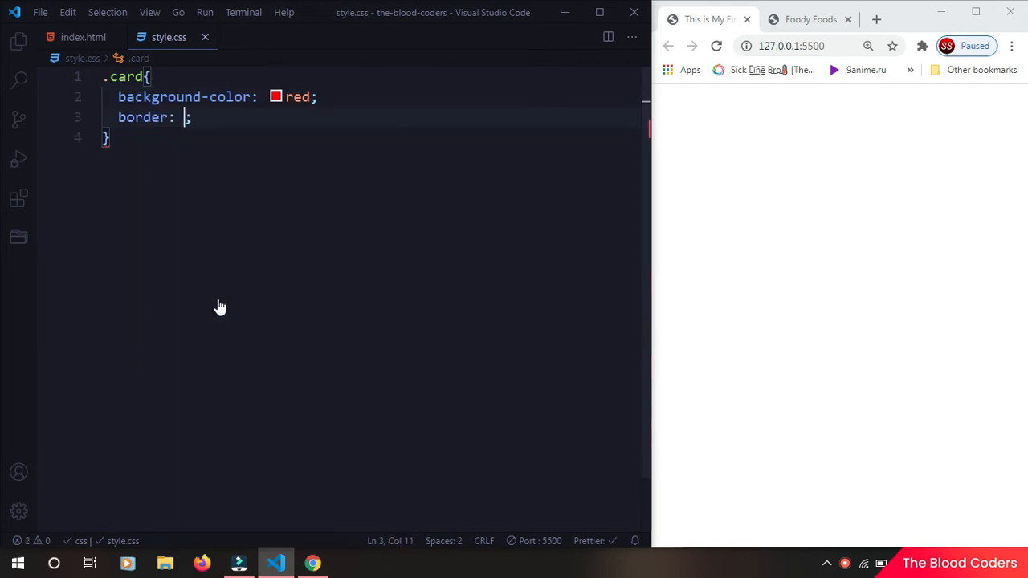
pyautogui.write('2px solid')
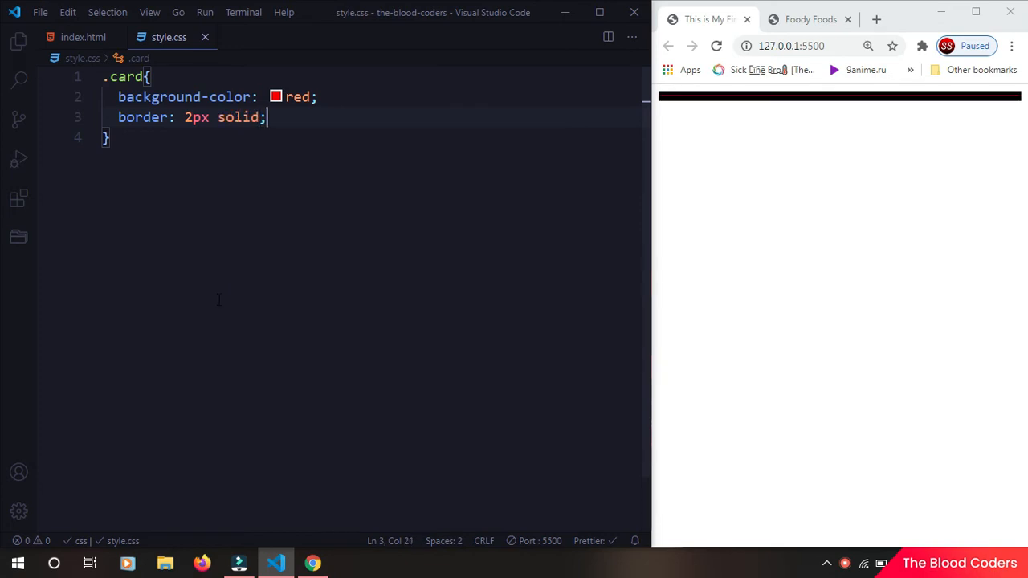
pyautogui.press('Enter')
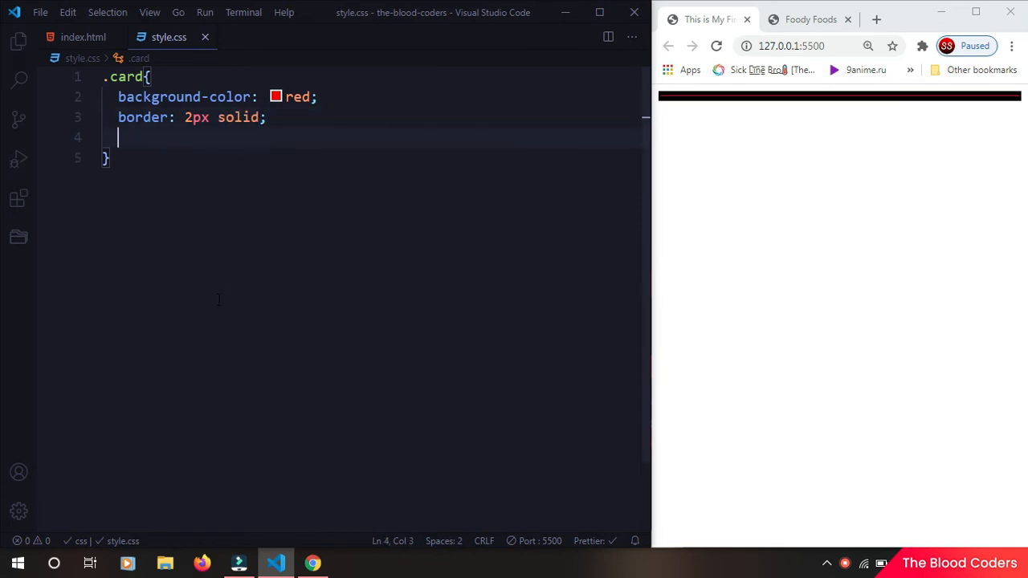
pyautogui.write('height: 300px;')
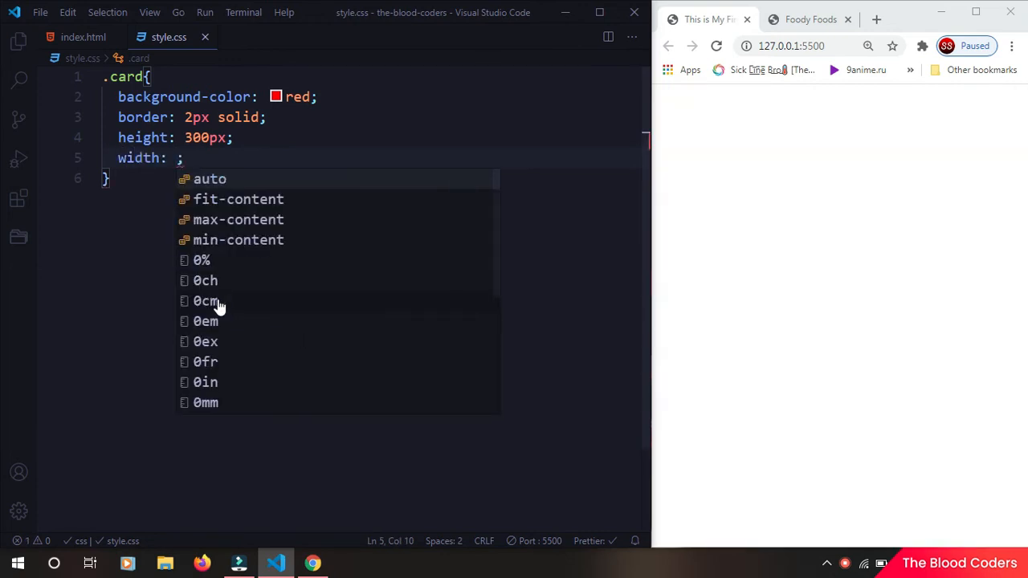
pyautogui.write('250px')
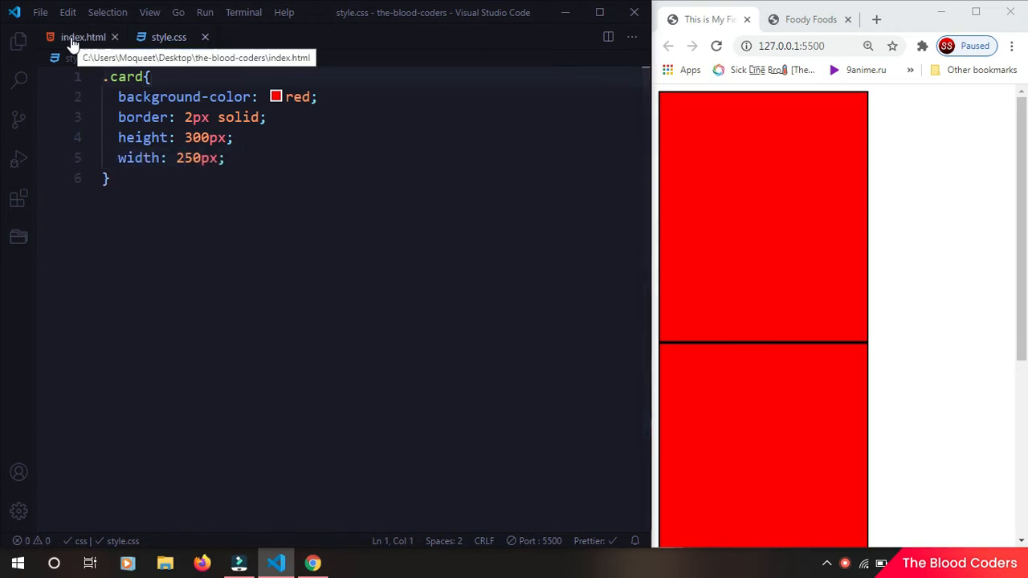
# Step: Check the container class name in index.html
pyautogui.click(83, 37)
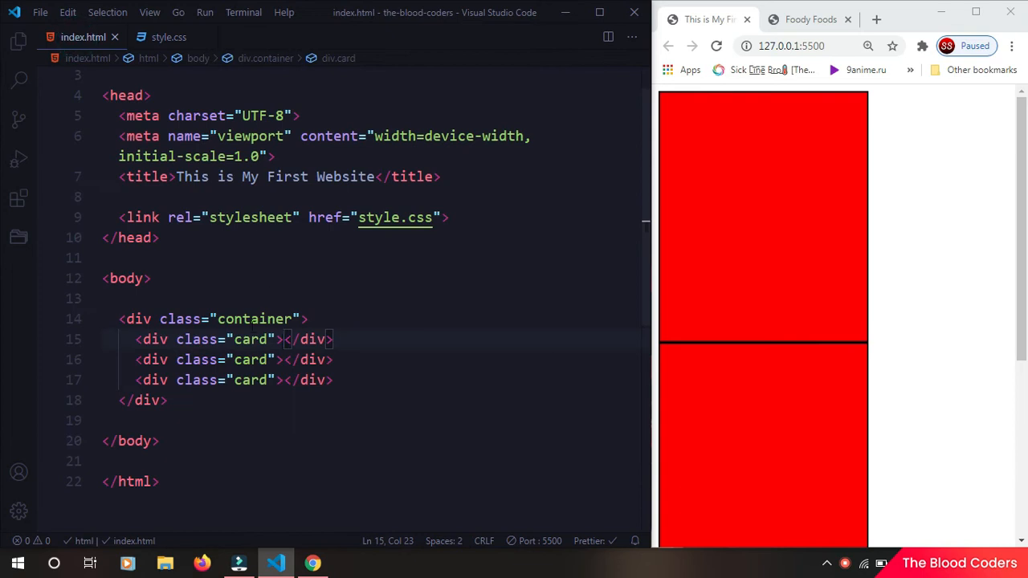
pyautogui.doubleClick(254, 319)
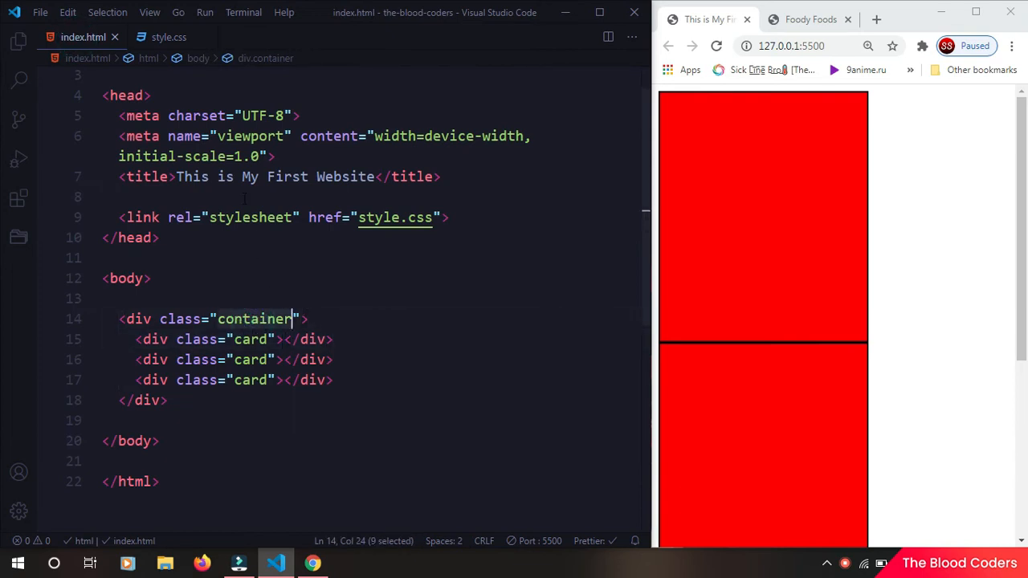
pyautogui.click(168, 37)
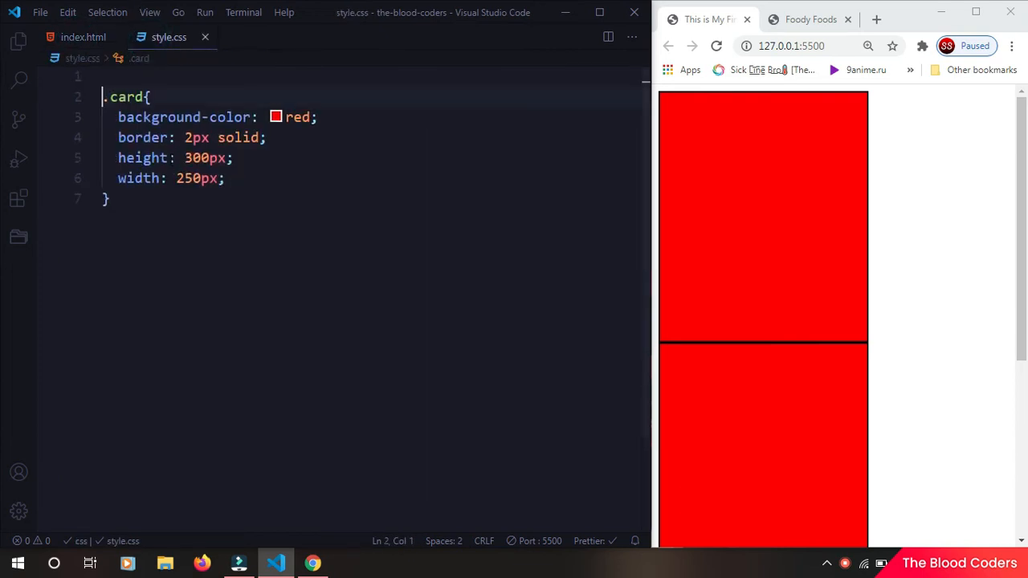
# Step: Add .container with display: grid, repeat(3, 1fr) columns and justify-items: center
pyautogui.write('.container')
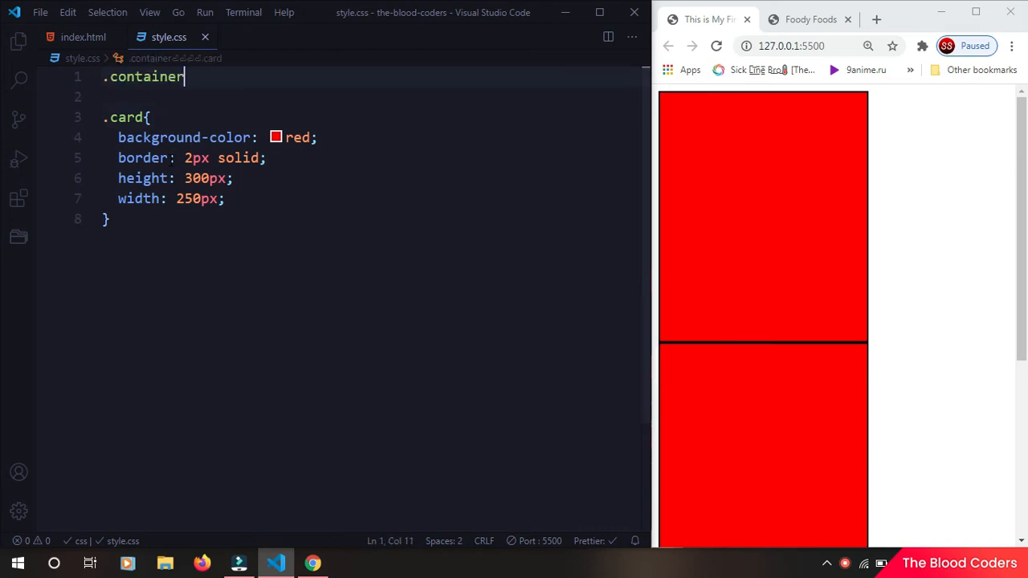
pyautogui.write('{')
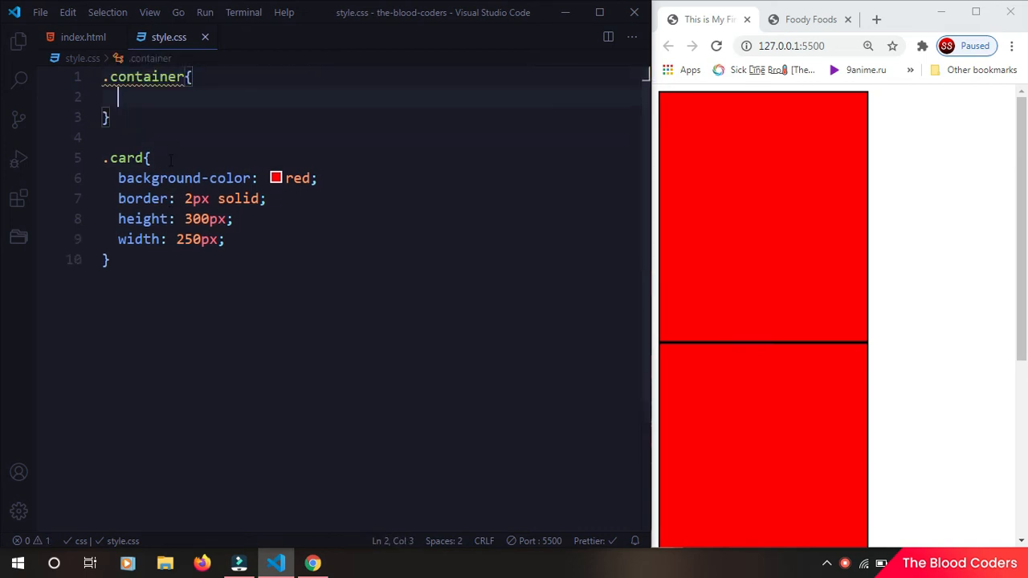
pyautogui.write('display: grid;')
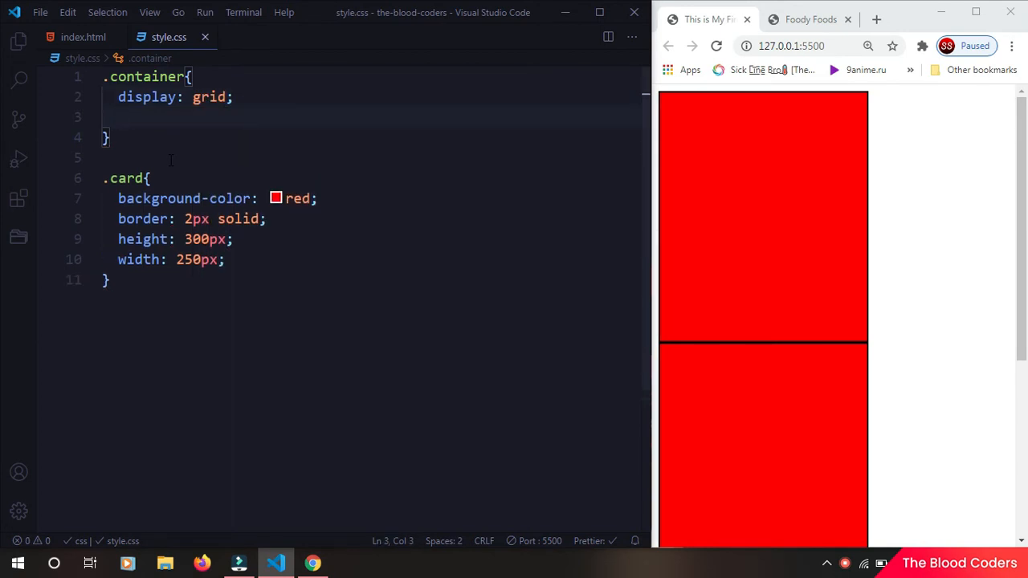
pyautogui.write('grid-template-columns: ;')
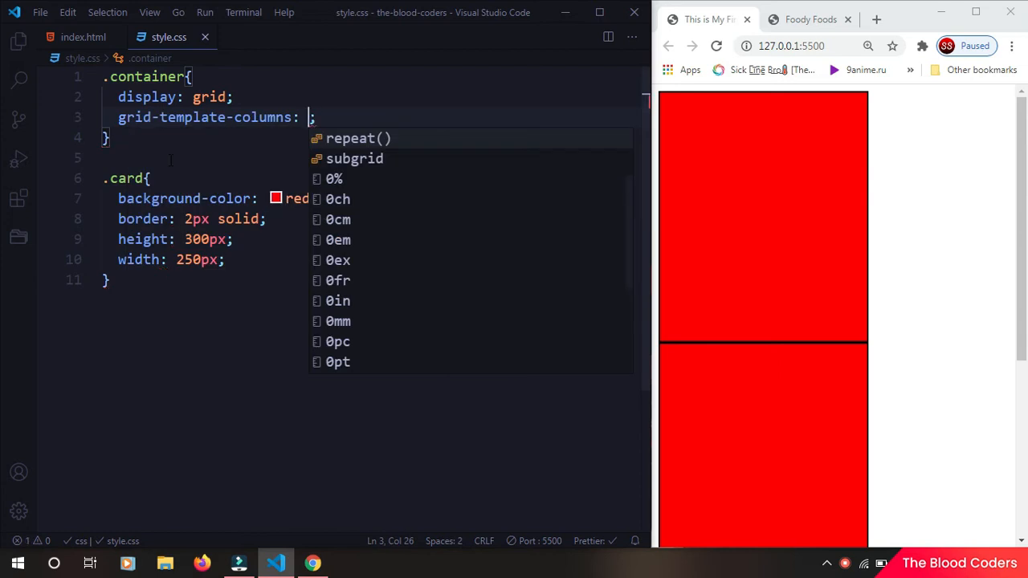
pyautogui.write('repeat(3,')
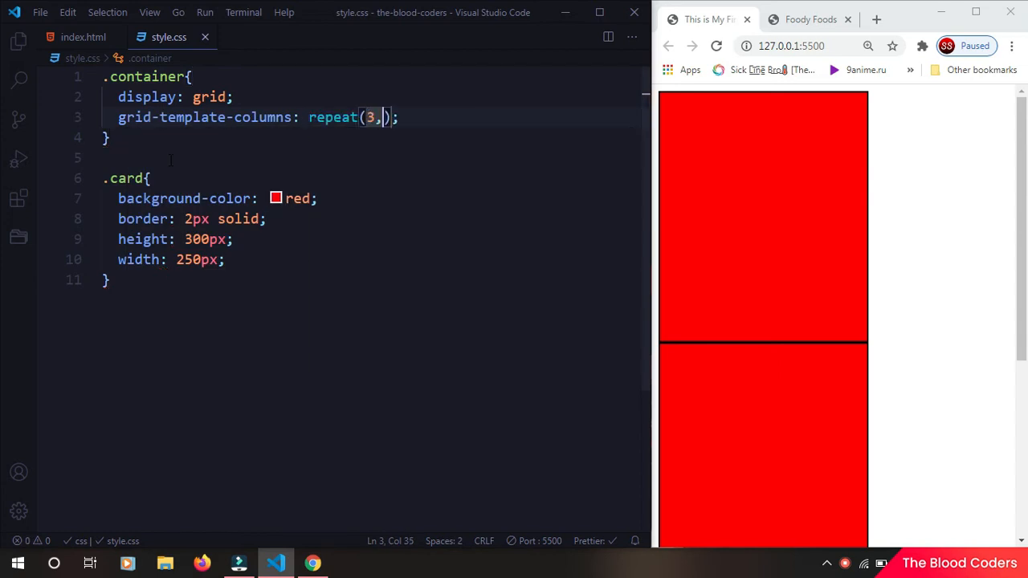
pyautogui.write('1fr')
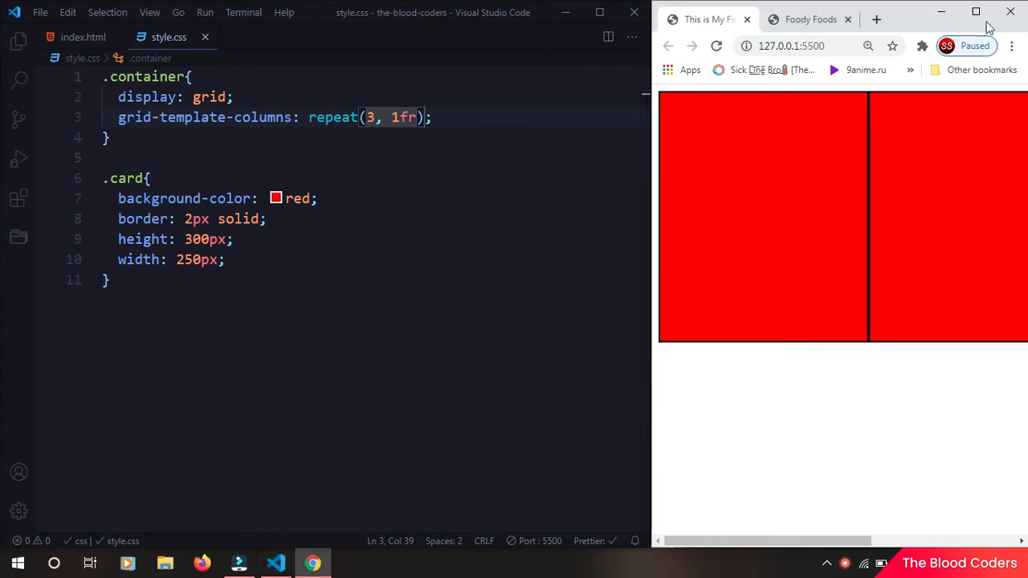
pyautogui.click(976, 19)
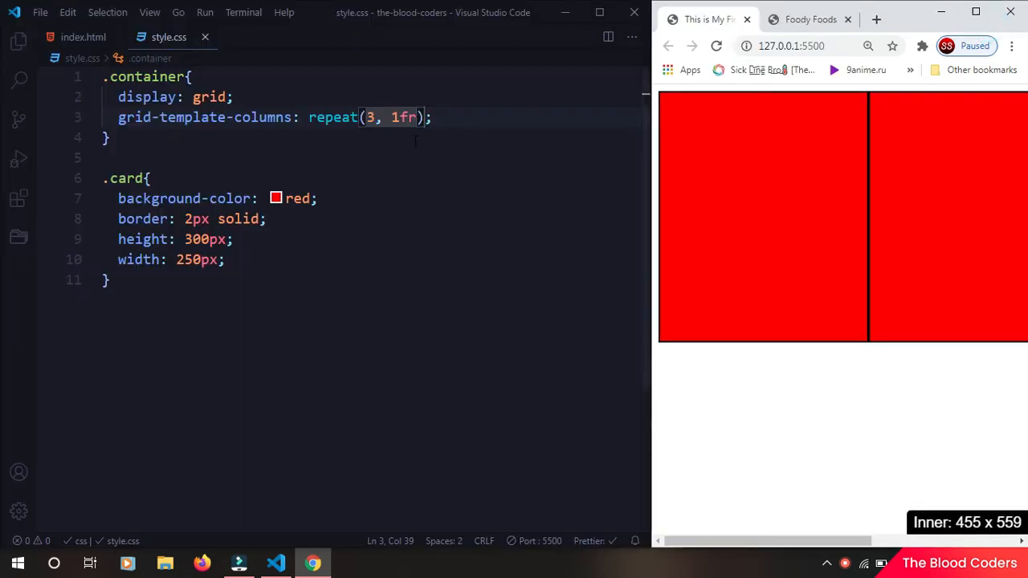
pyautogui.write('jus')
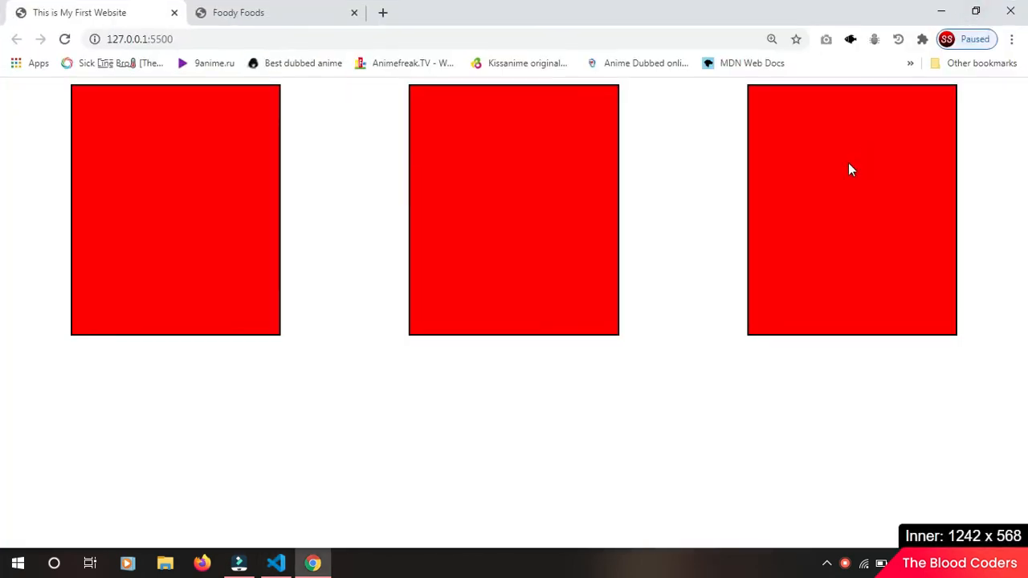
pyautogui.moveTo(649, 219)
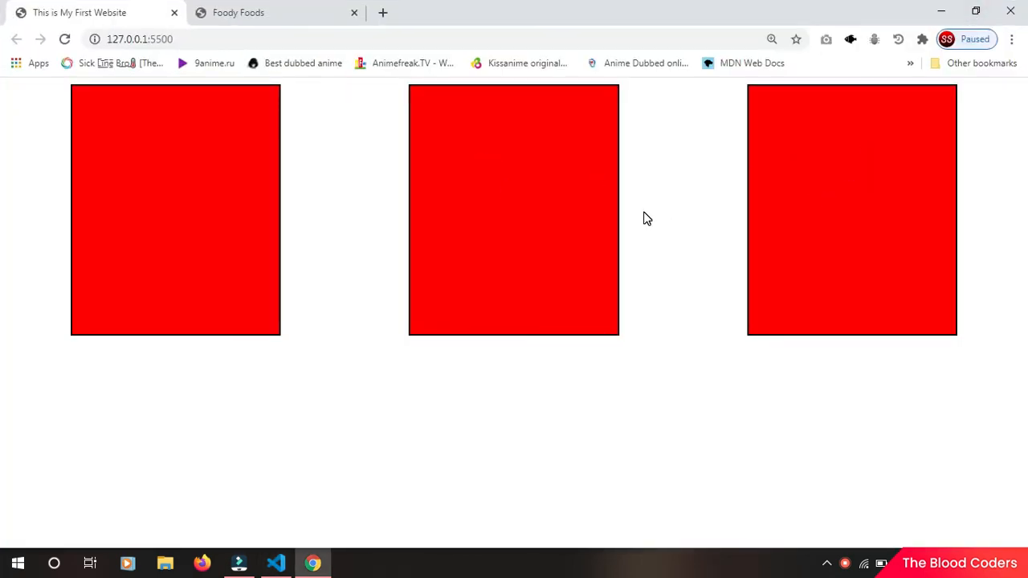
pyautogui.moveTo(822, 207)
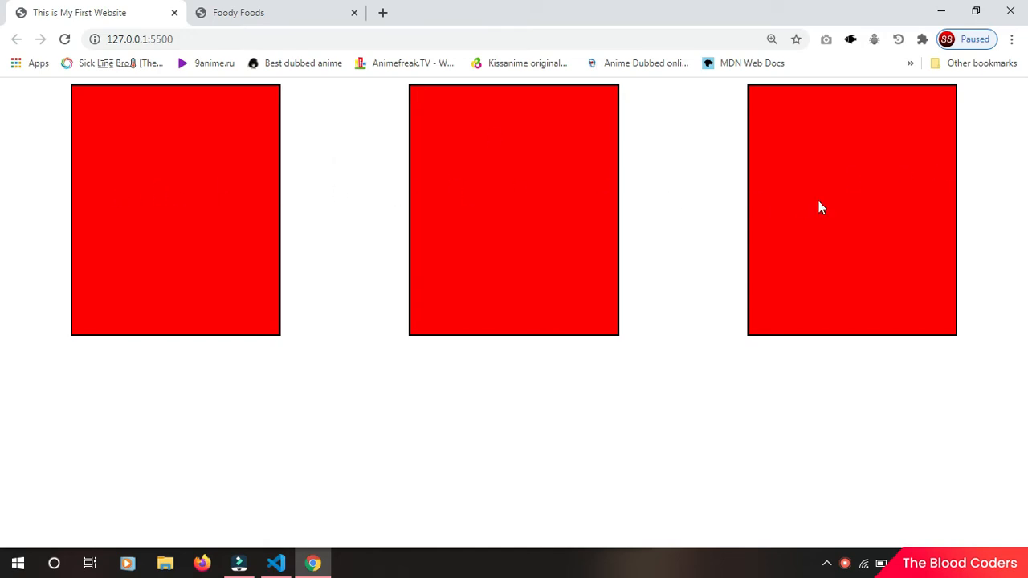
pyautogui.moveTo(588, 176)
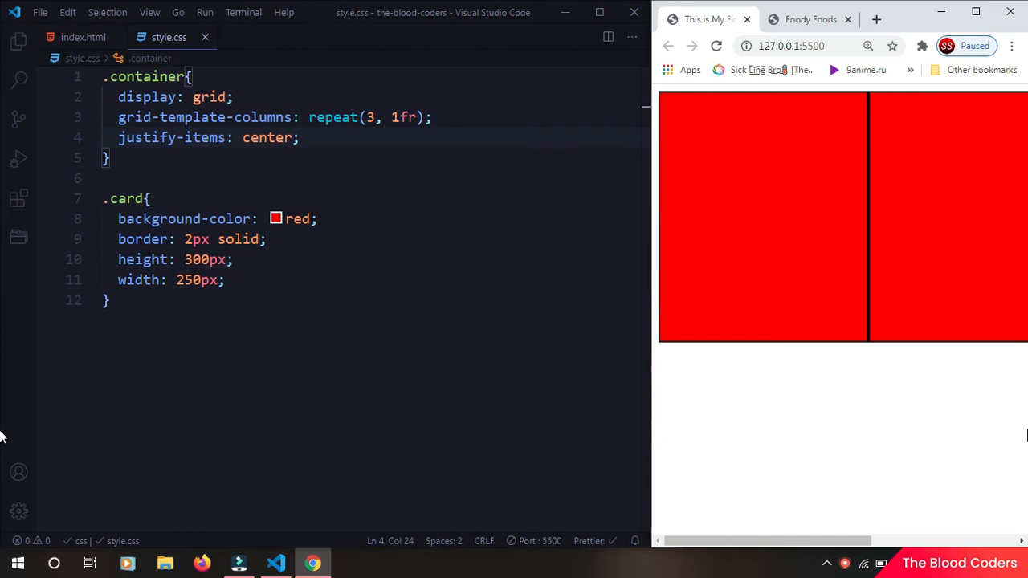
pyautogui.moveTo(940, 191)
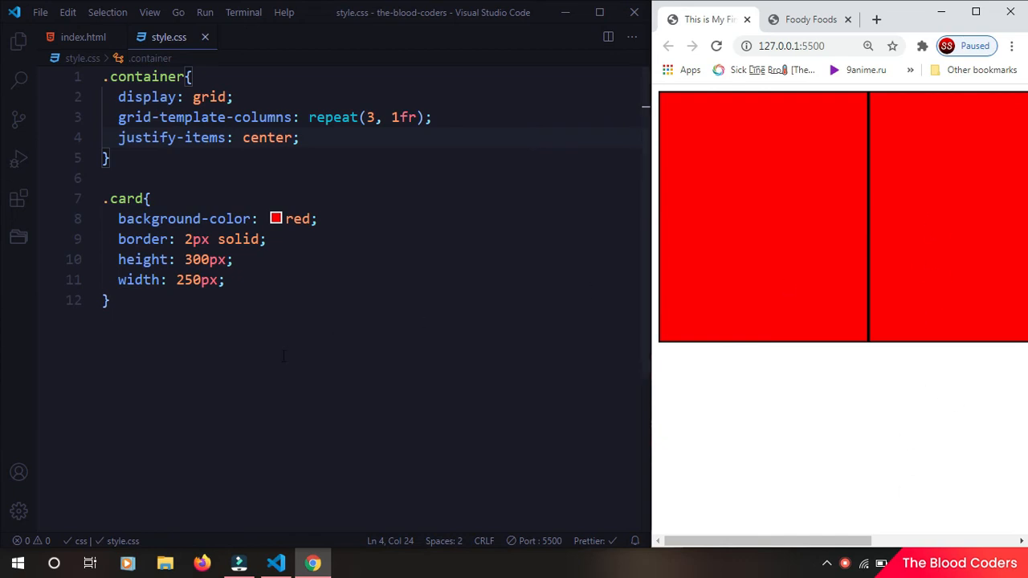
pyautogui.write('@')
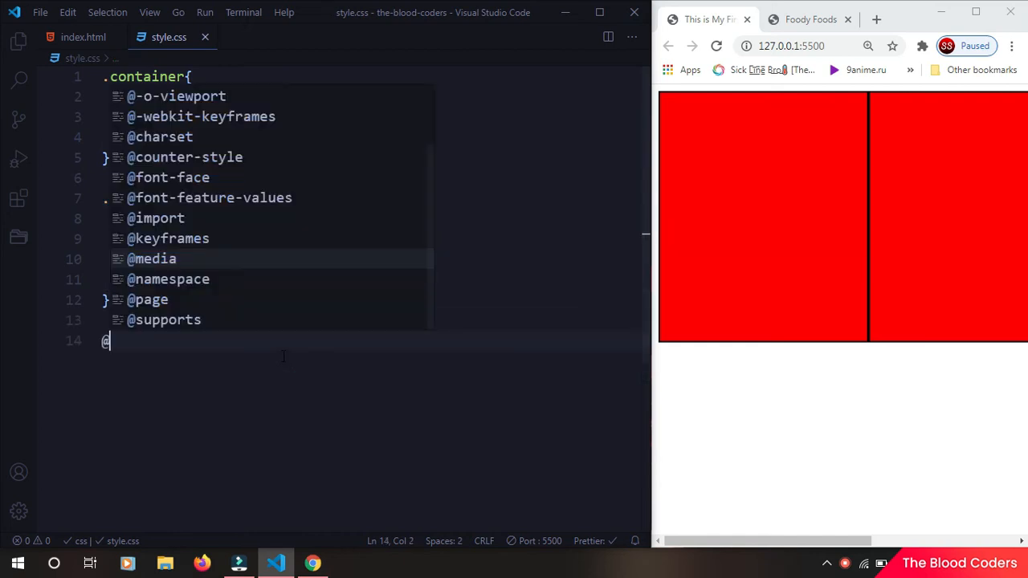
pyautogui.write('media')
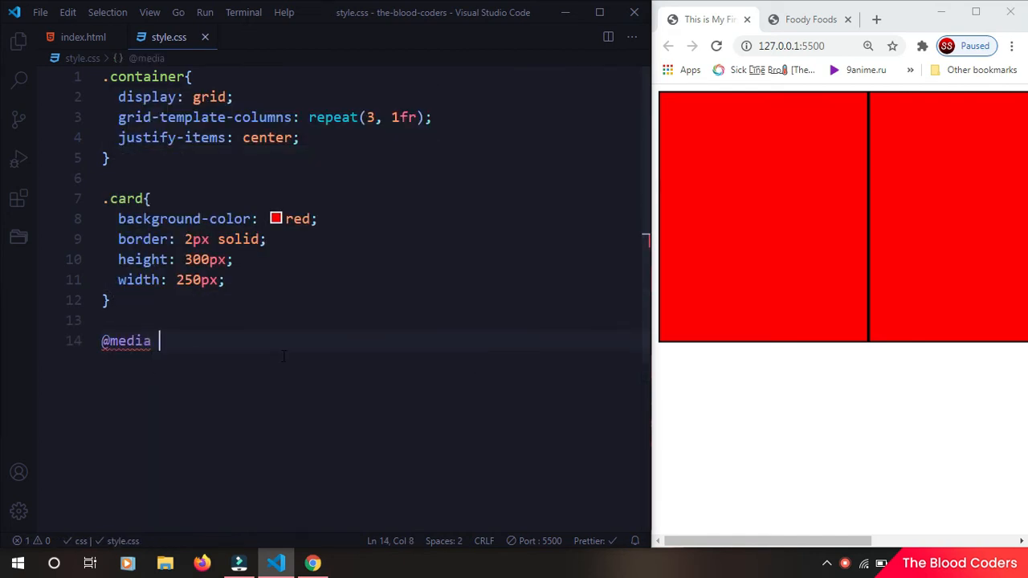
pyautogui.write('()')
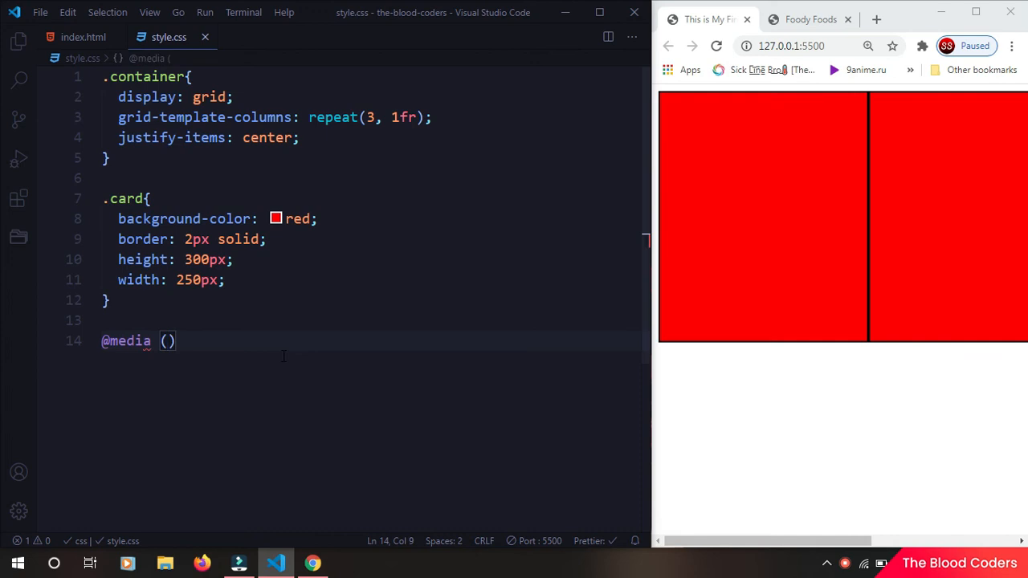
pyautogui.write('max-')
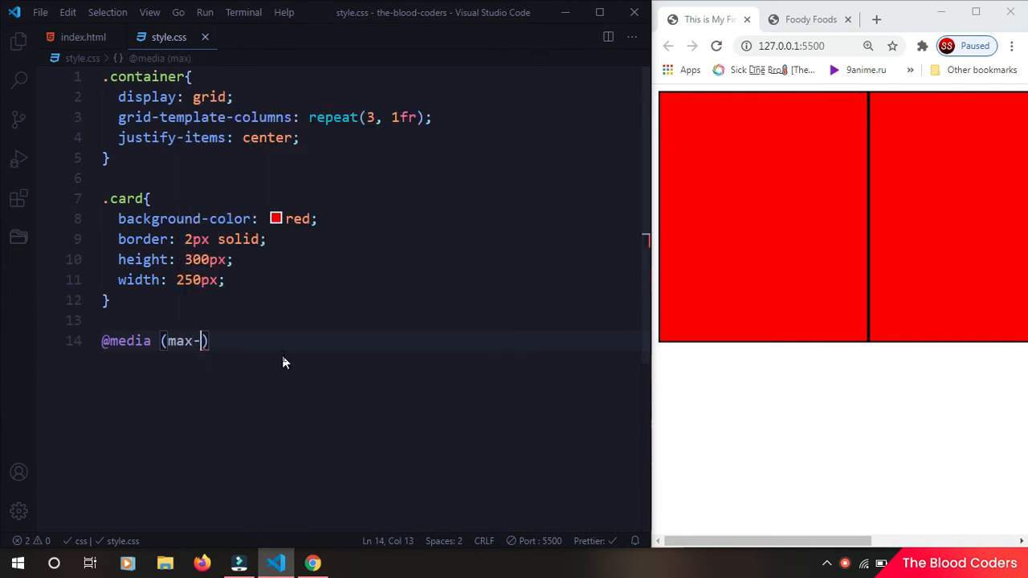
pyautogui.write('width')
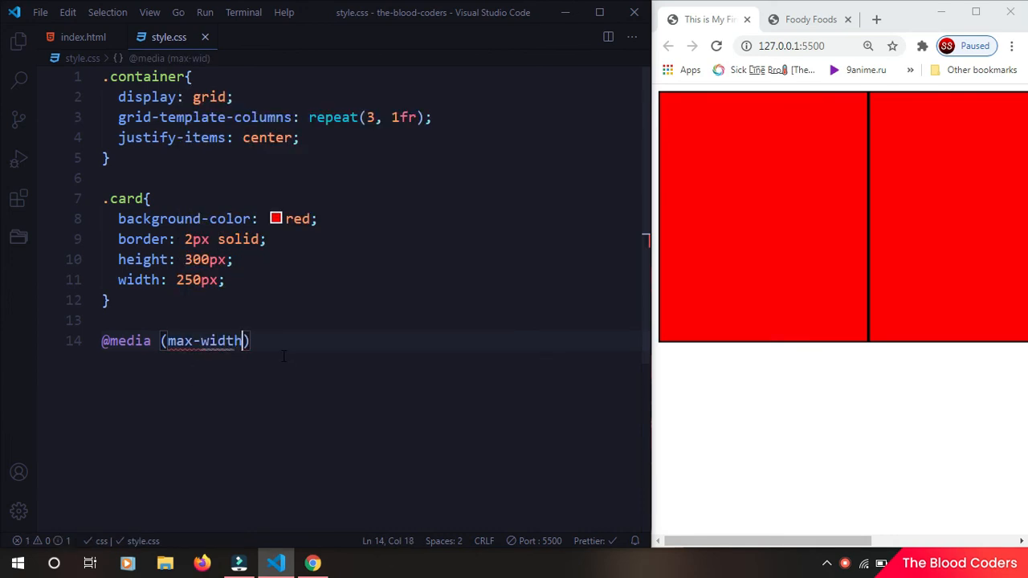
pyautogui.write(': 500px')
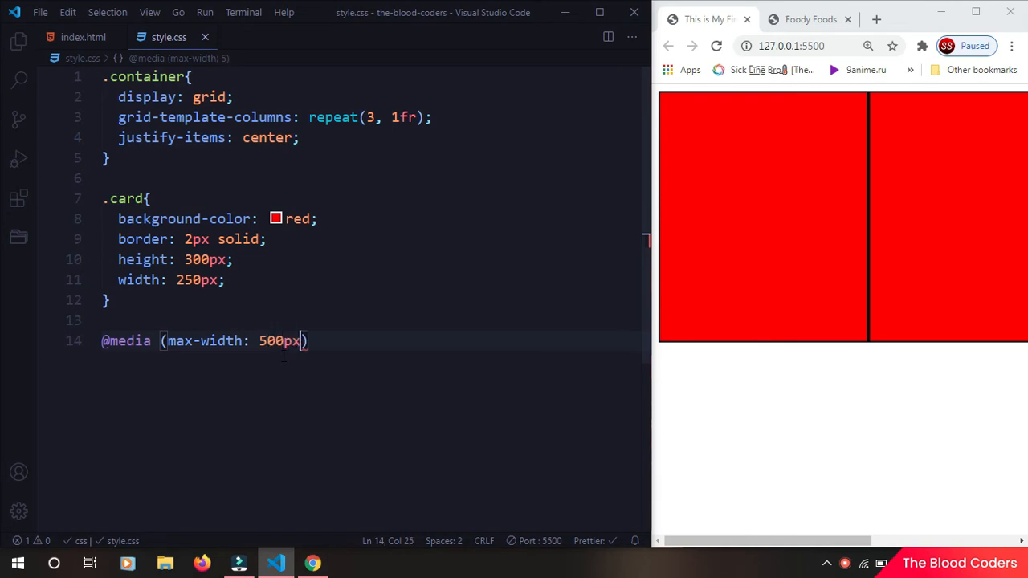
pyautogui.write('{')
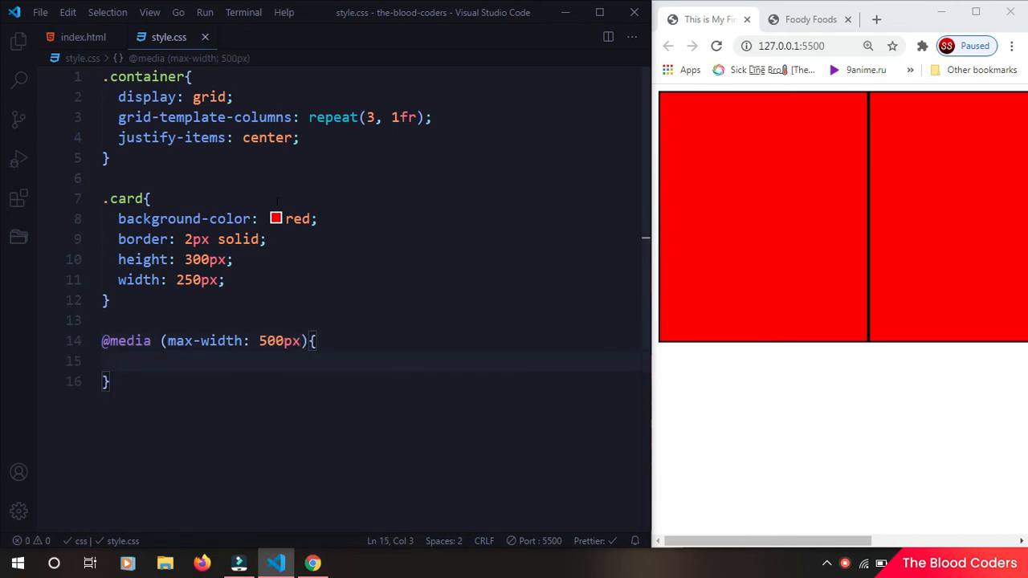
pyautogui.doubleClick(145, 77)
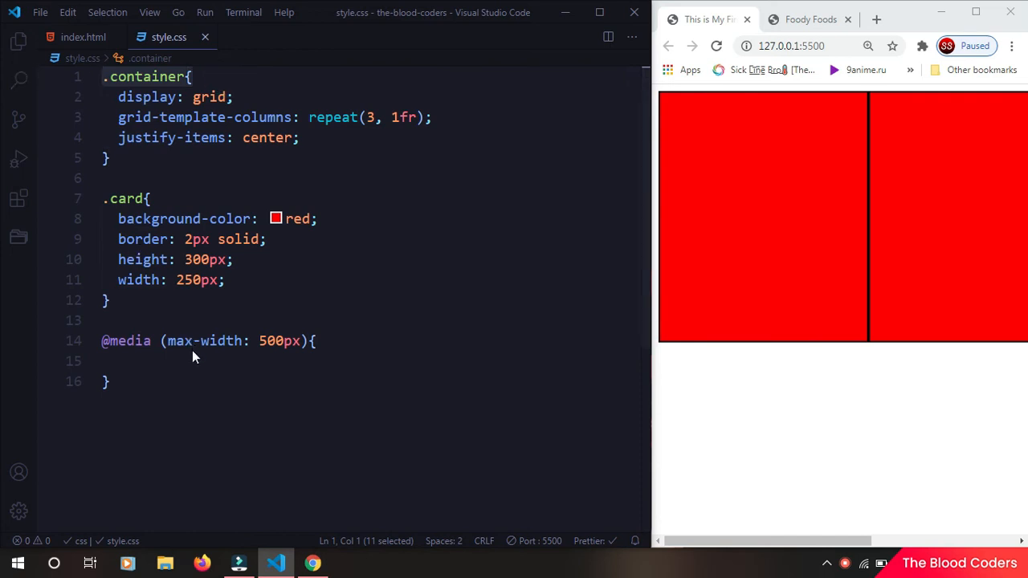
pyautogui.write('.container{')
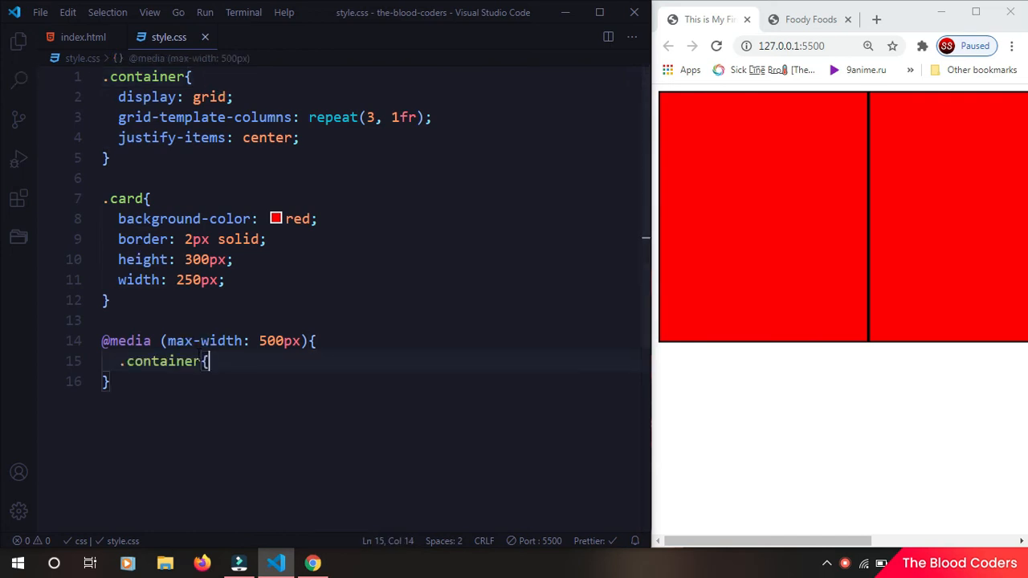
pyautogui.press('Enter')
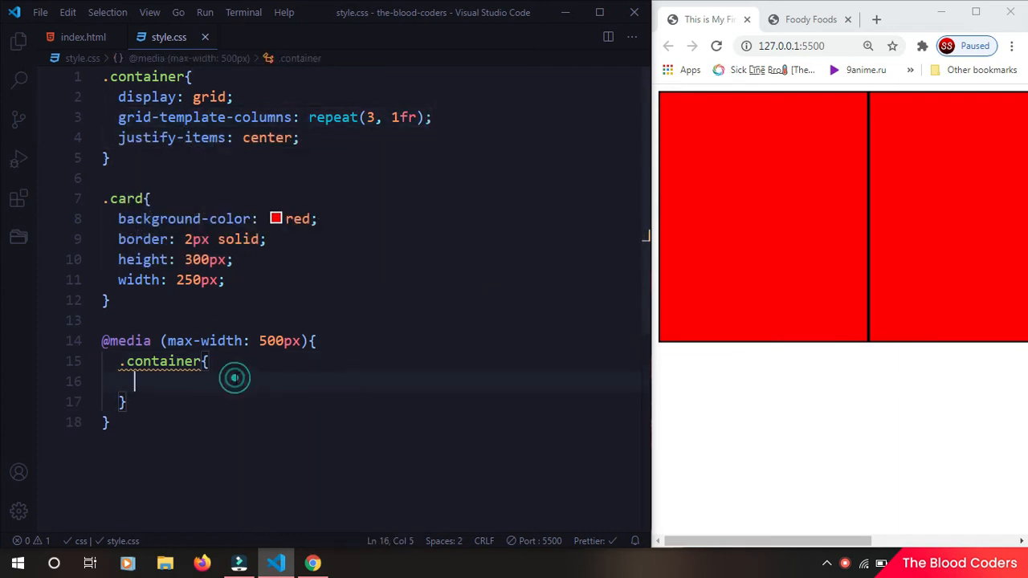
# Step: Set the query's .container to repeat(1, 1fr) and give .card margin-top: 30px
pyautogui.write('grid-template-columns: repeat(3, 1fr);')
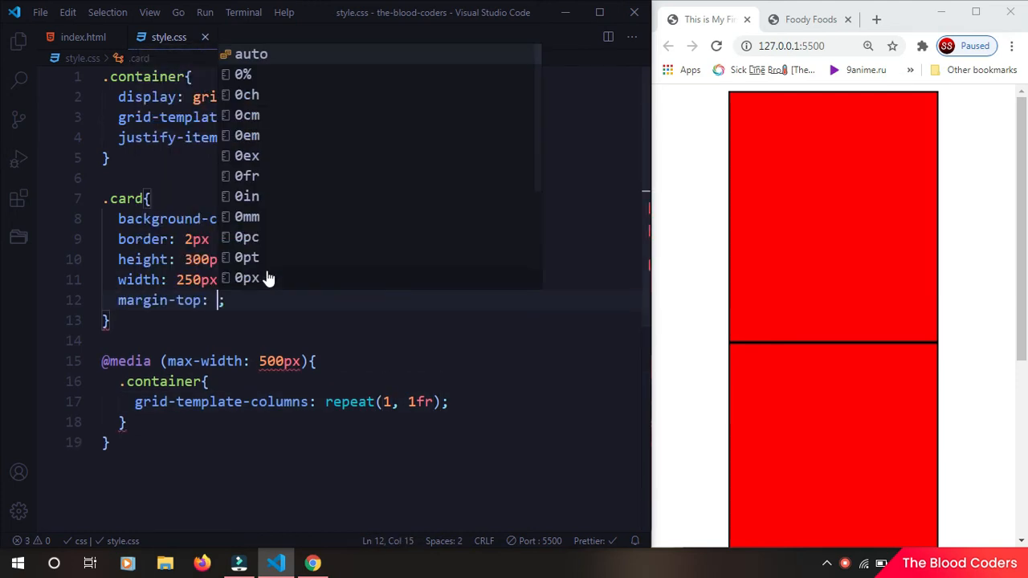
pyautogui.write('30px')
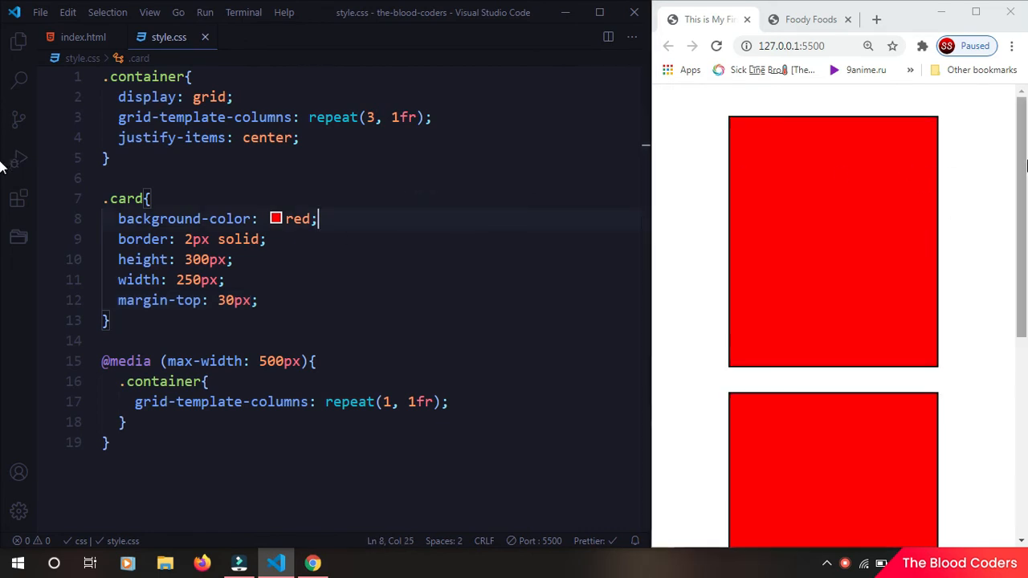
pyautogui.scroll(-3)
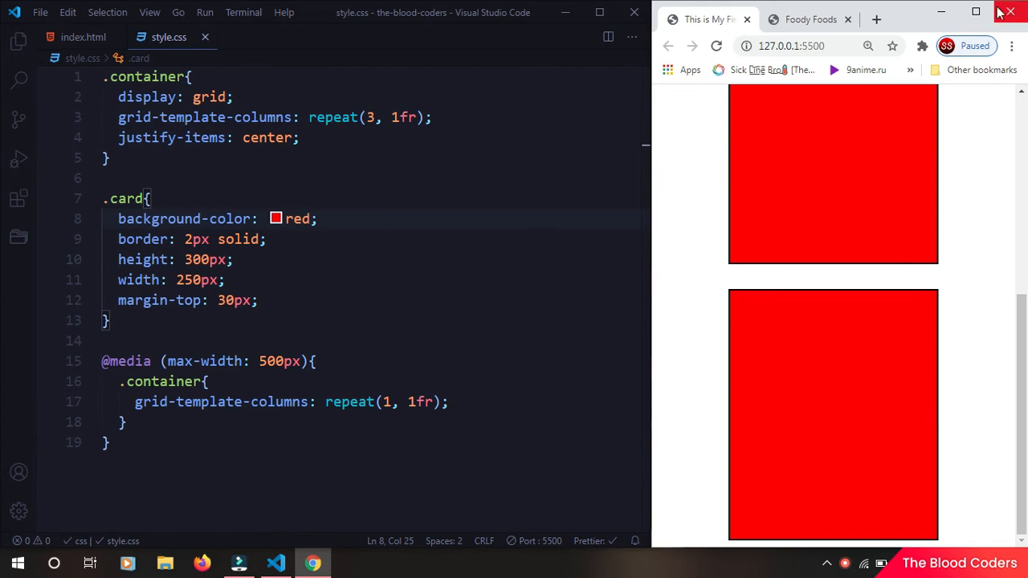
pyautogui.click(976, 12)
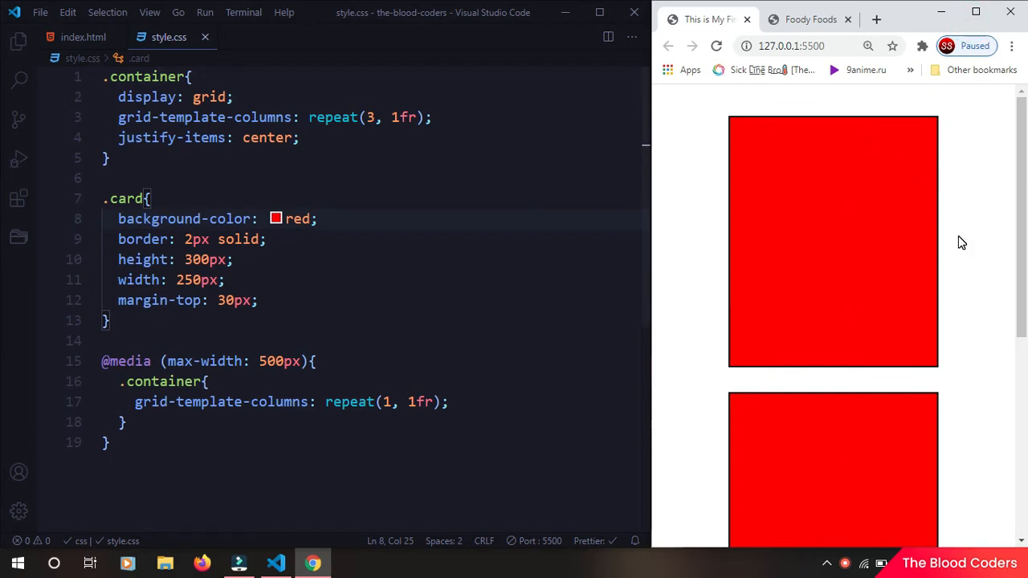
pyautogui.moveTo(942, 282)
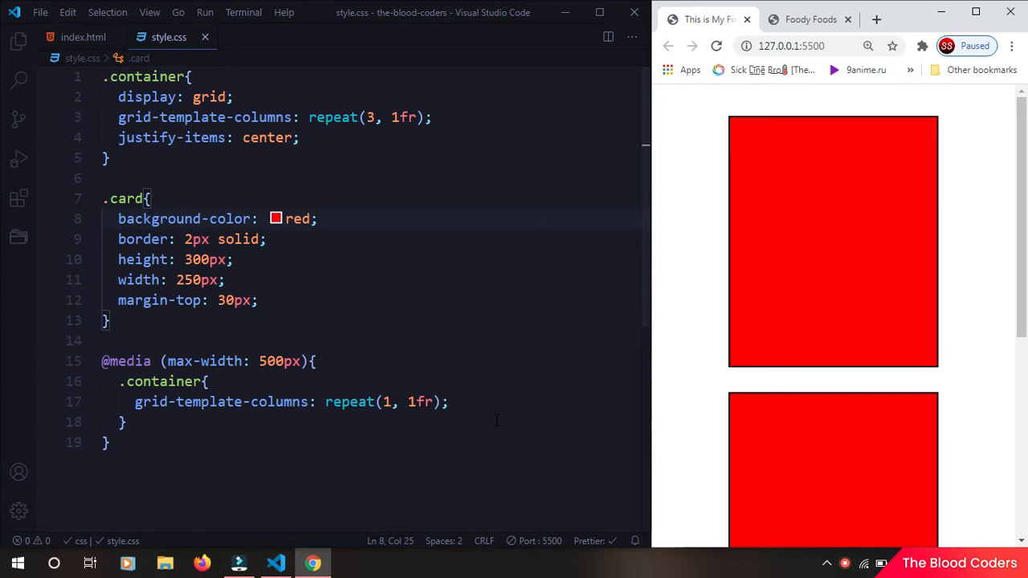
# Step: Load the portfolio site in a new Chrome tab, open its menu, and maximize
pyautogui.click(976, 13)
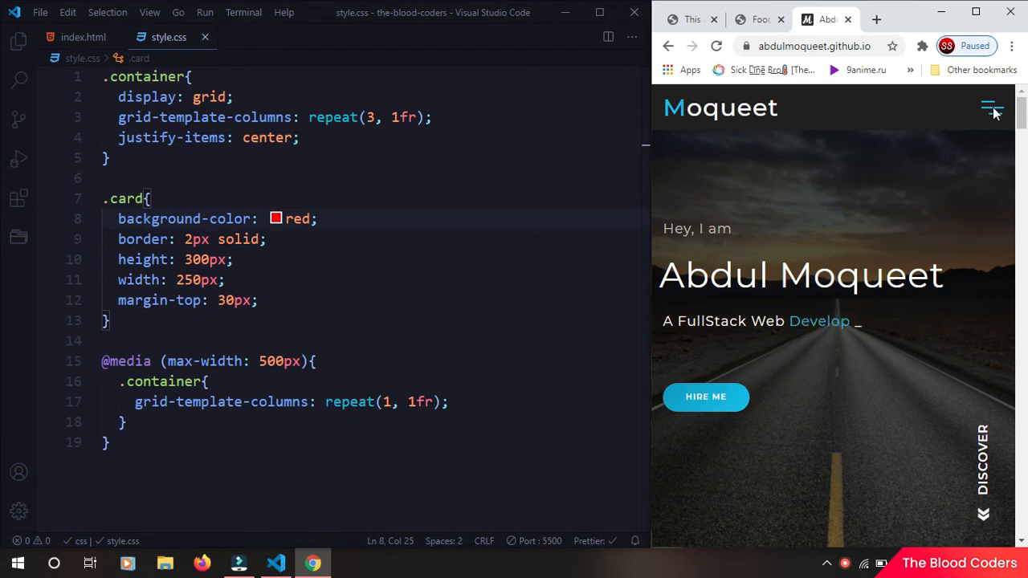
pyautogui.click(988, 107)
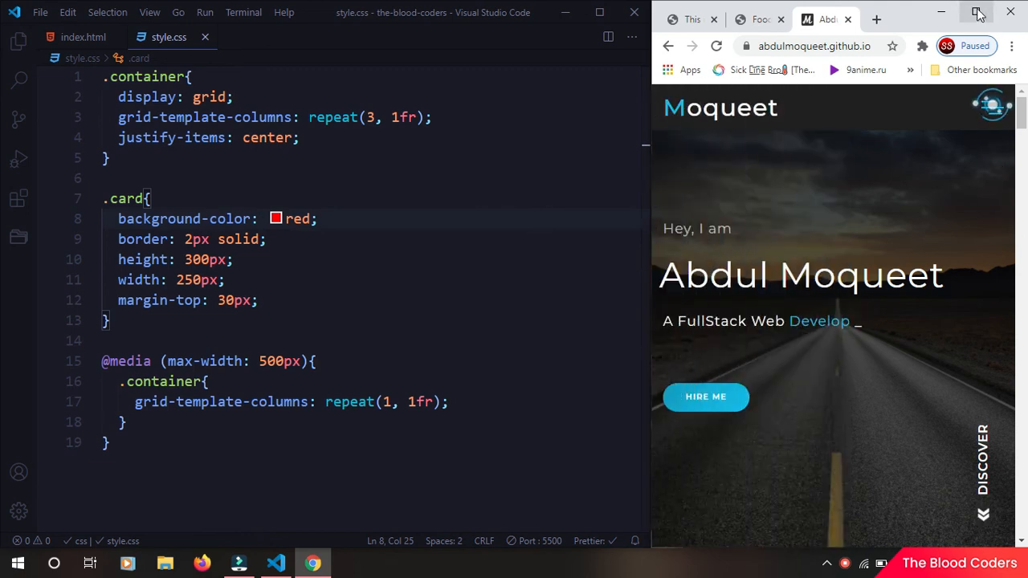
pyautogui.click(977, 18)
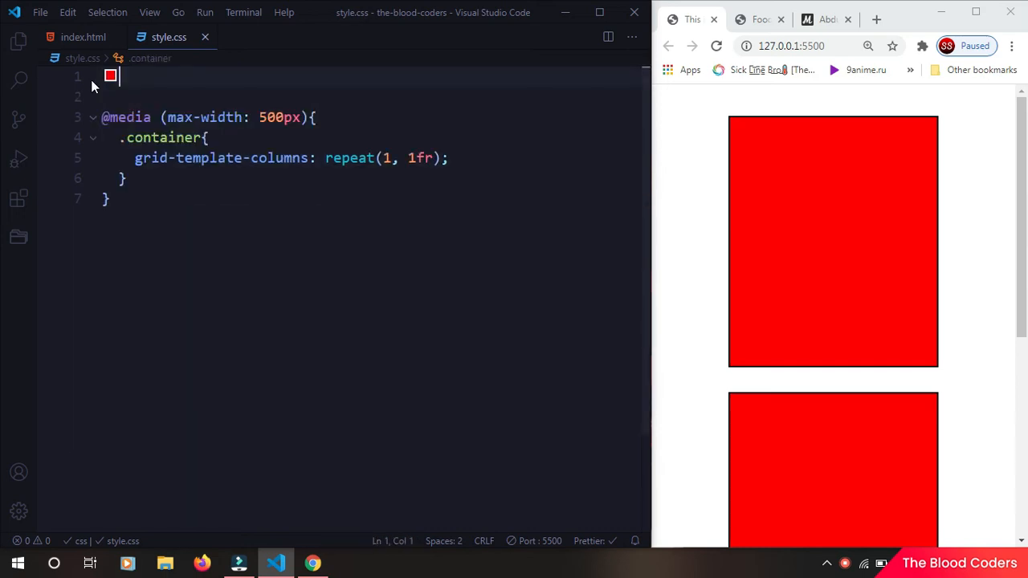
# Step: Write body background red, and body green inside the max-width 500px query
pyautogui.write('body')
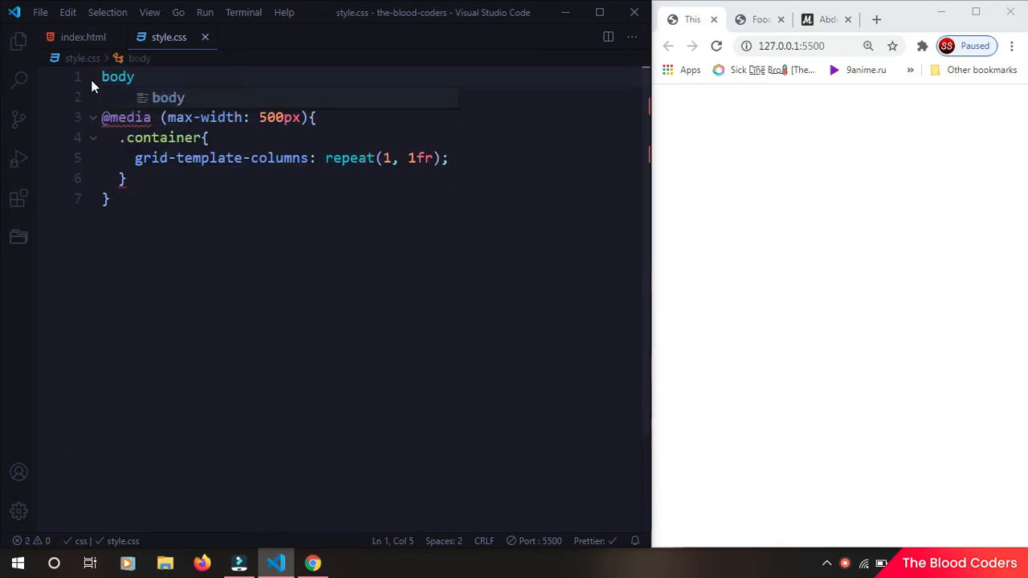
pyautogui.write('{')
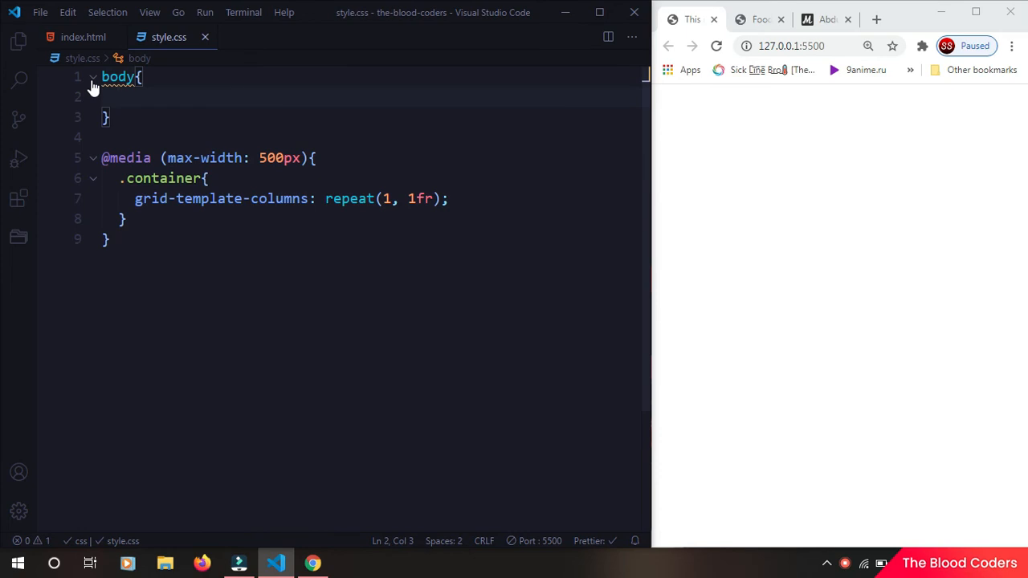
pyautogui.write('background-color: red;')
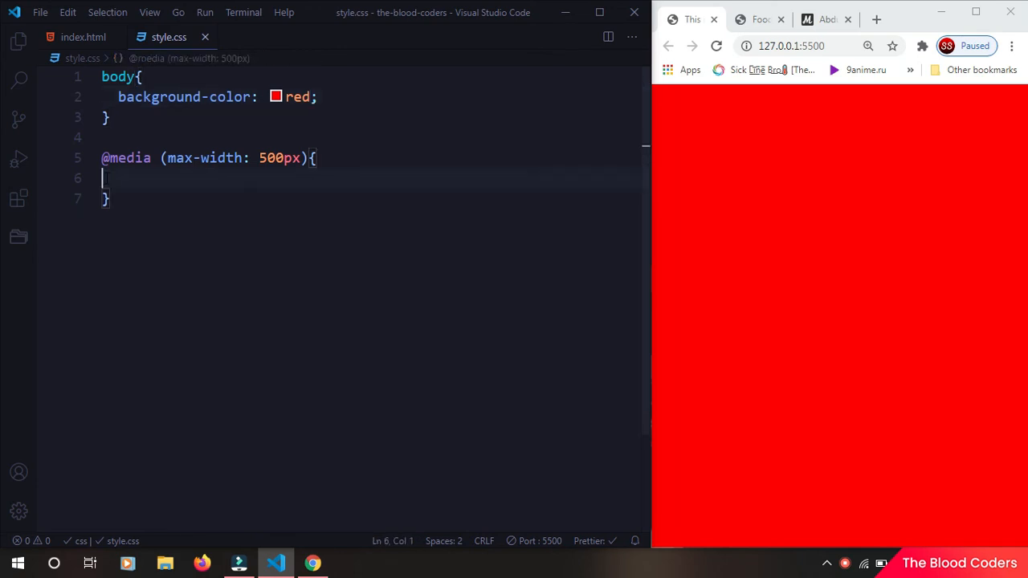
pyautogui.write('body{')
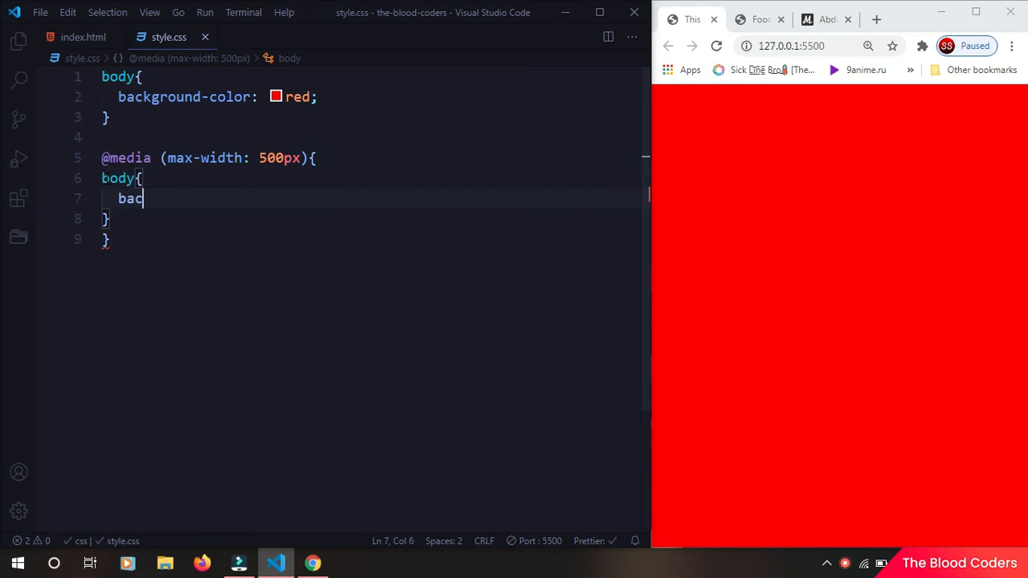
pyautogui.write('kground-color: green;')
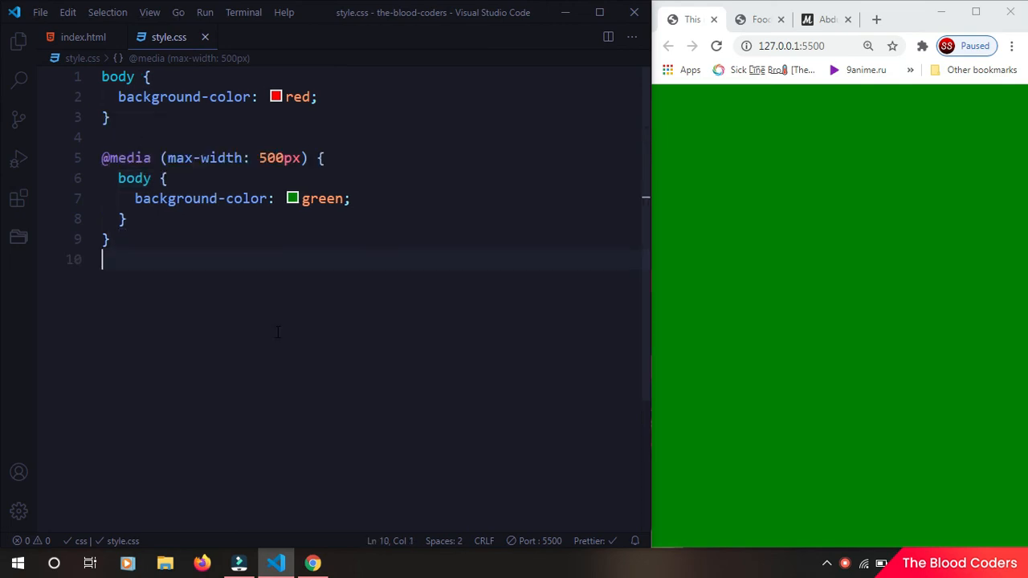
# Step: Change the query to min-width: 500px, test by resizing Chrome, then view the portfolio tab
pyautogui.click(976, 19)
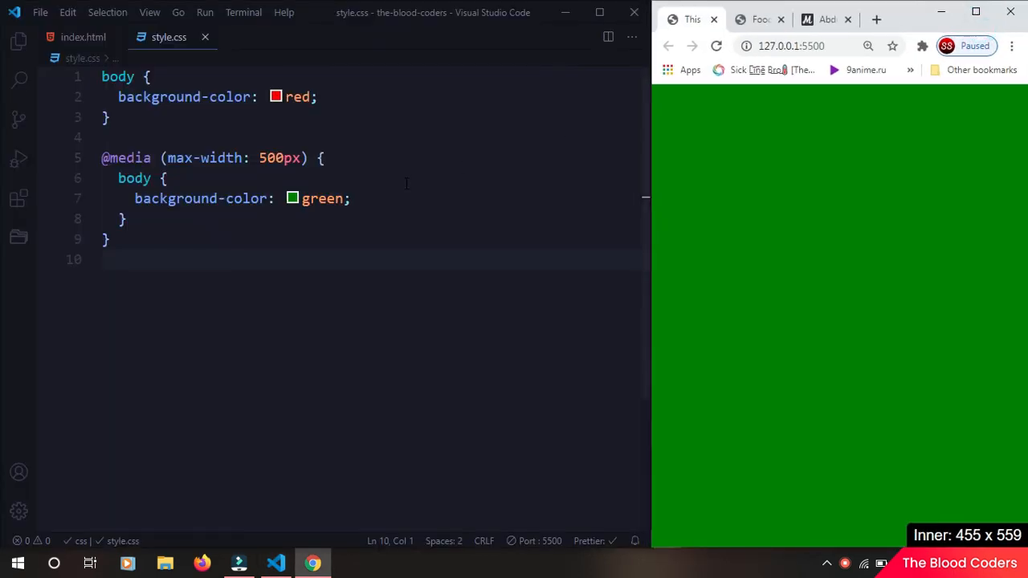
pyautogui.click(193, 157)
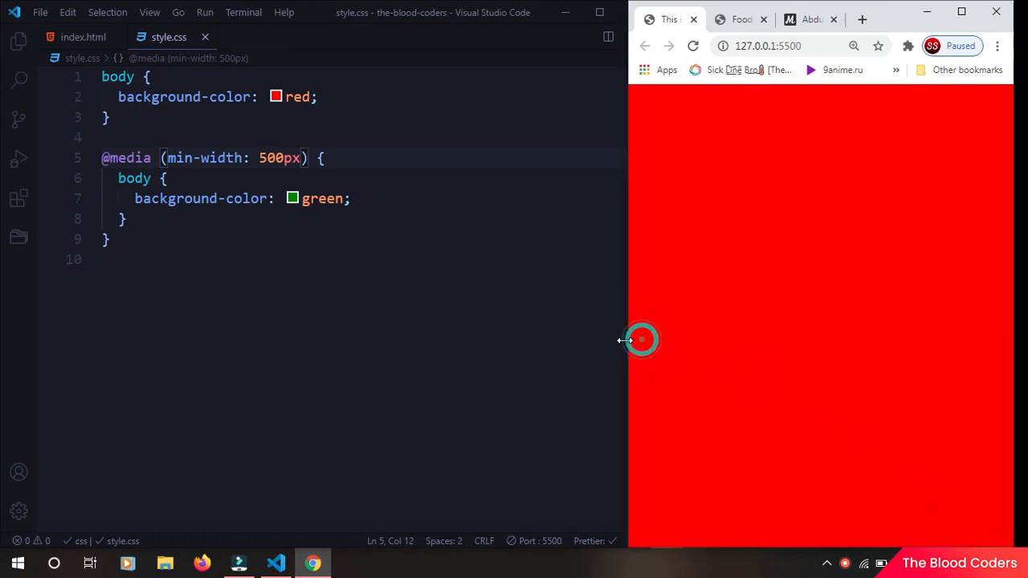
pyautogui.moveTo(629, 339); pyautogui.dragTo(585, 343)
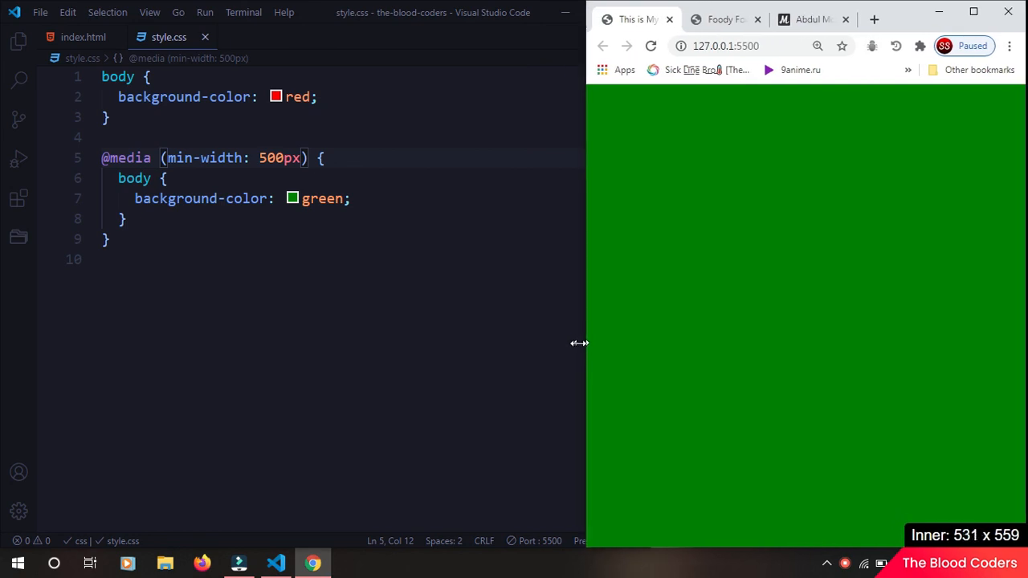
pyautogui.moveTo(584, 344); pyautogui.dragTo(507, 357)
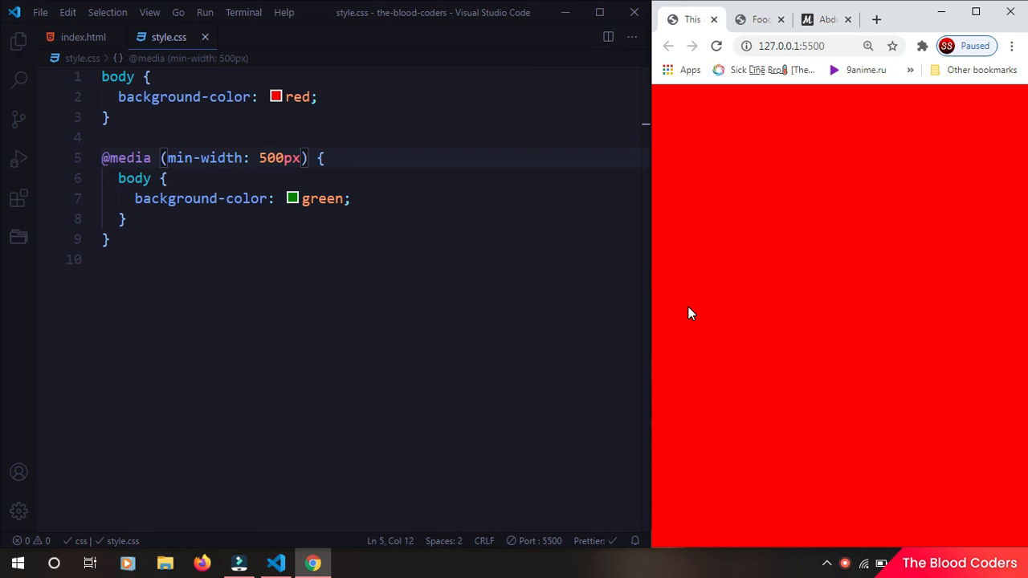
pyautogui.click(826, 18)
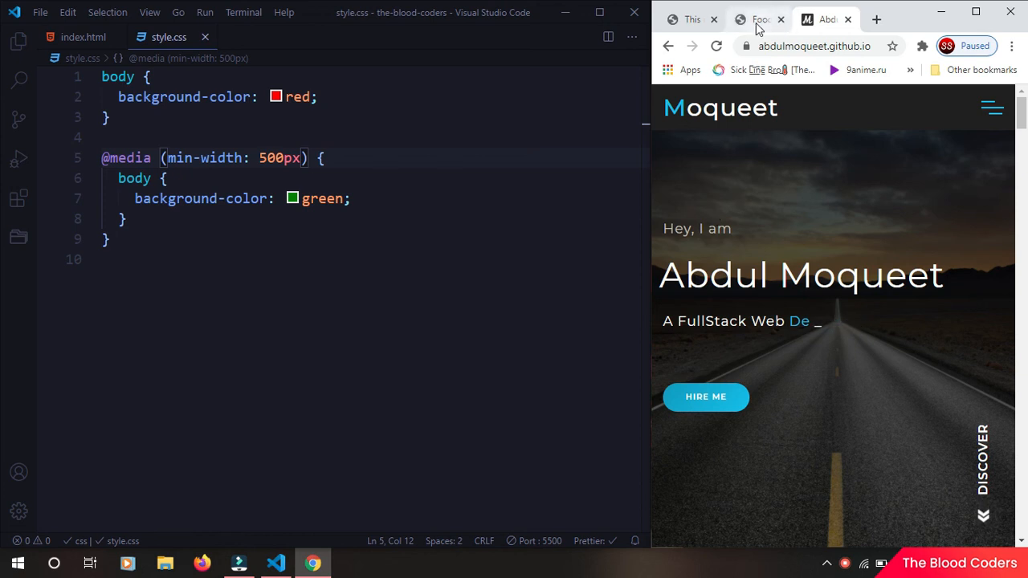
# Step: Scroll the Foody Foods restaurant page, then maximize and restore Chrome to compare layouts
pyautogui.click(759, 19)
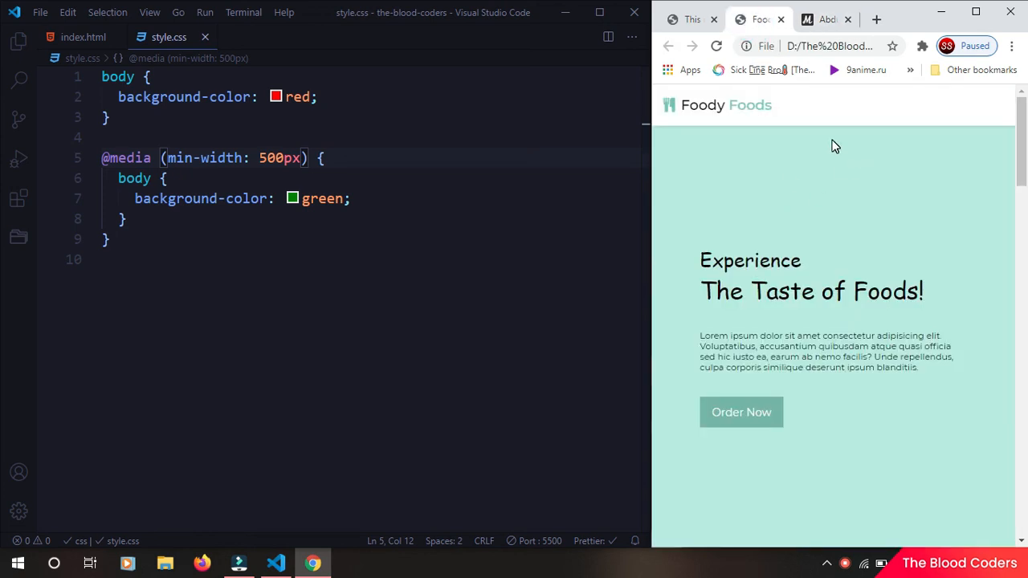
pyautogui.moveTo(804, 182)
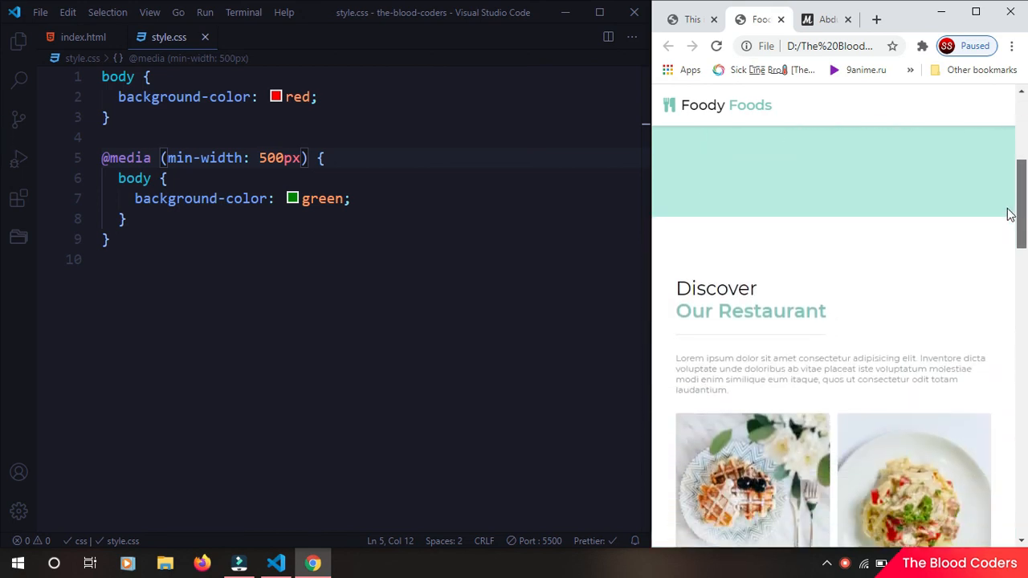
pyautogui.scroll(-3)
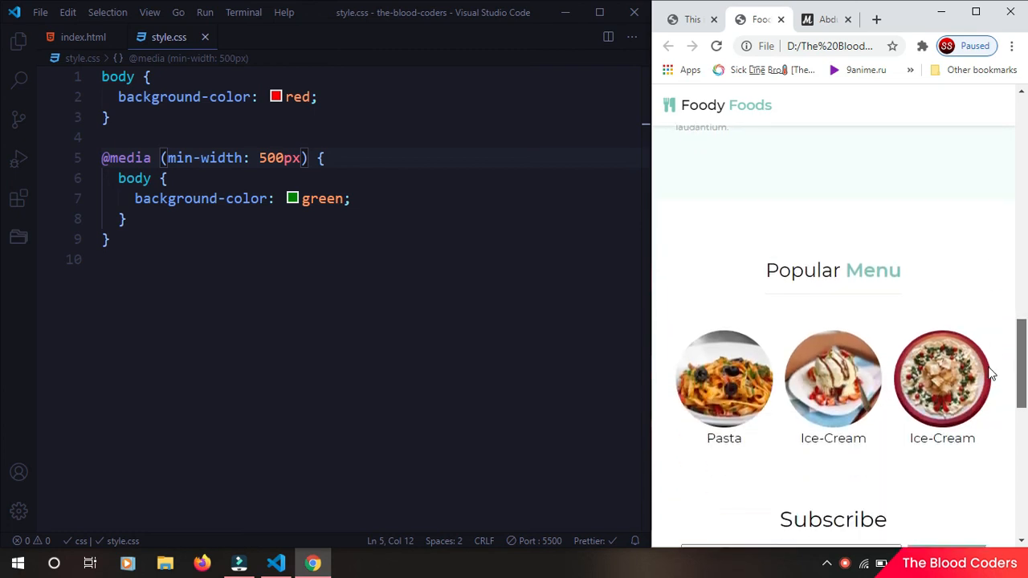
pyautogui.scroll(-3)
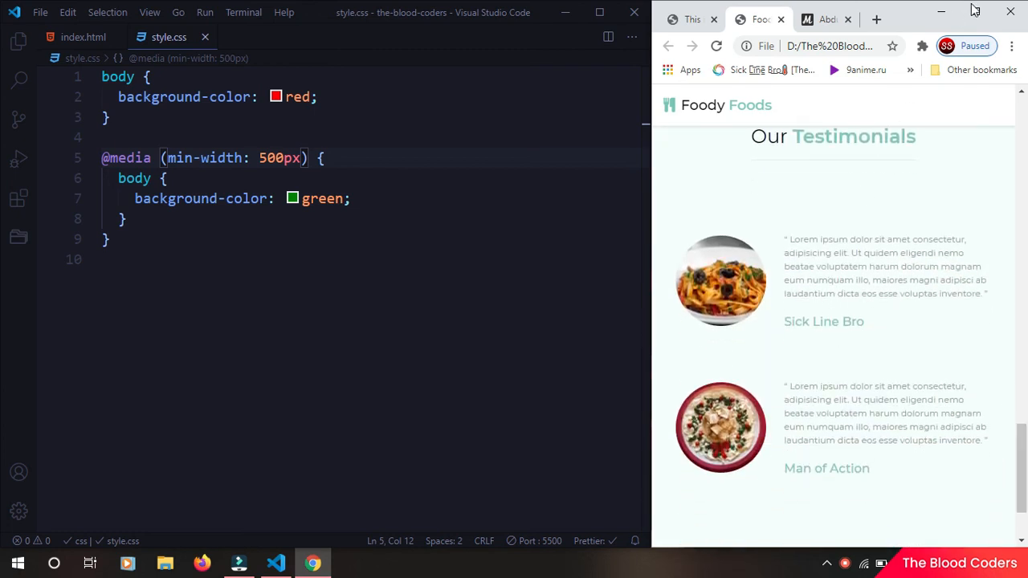
pyautogui.click(976, 19)
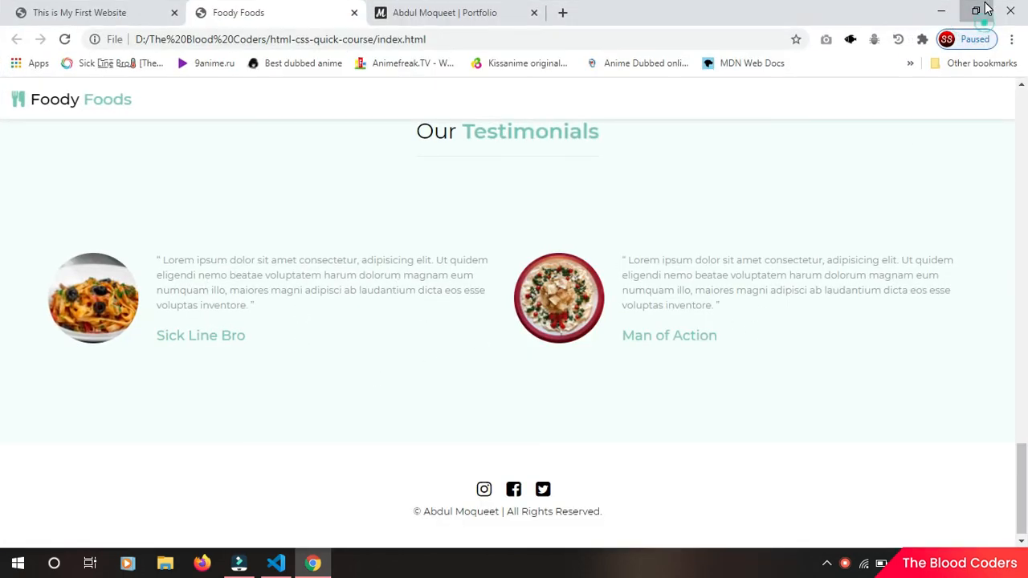
pyautogui.click(976, 10)
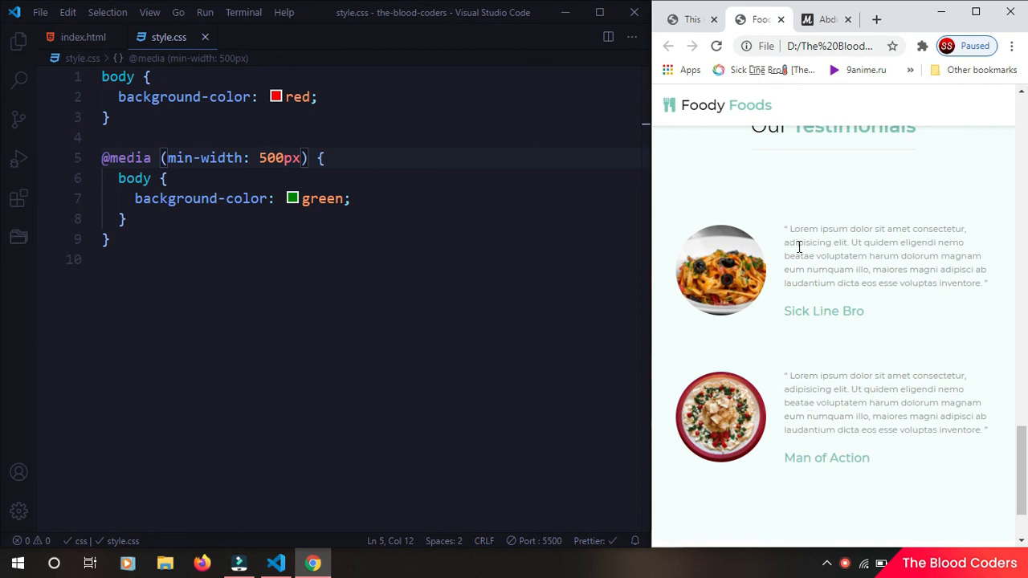
pyautogui.moveTo(823, 294)
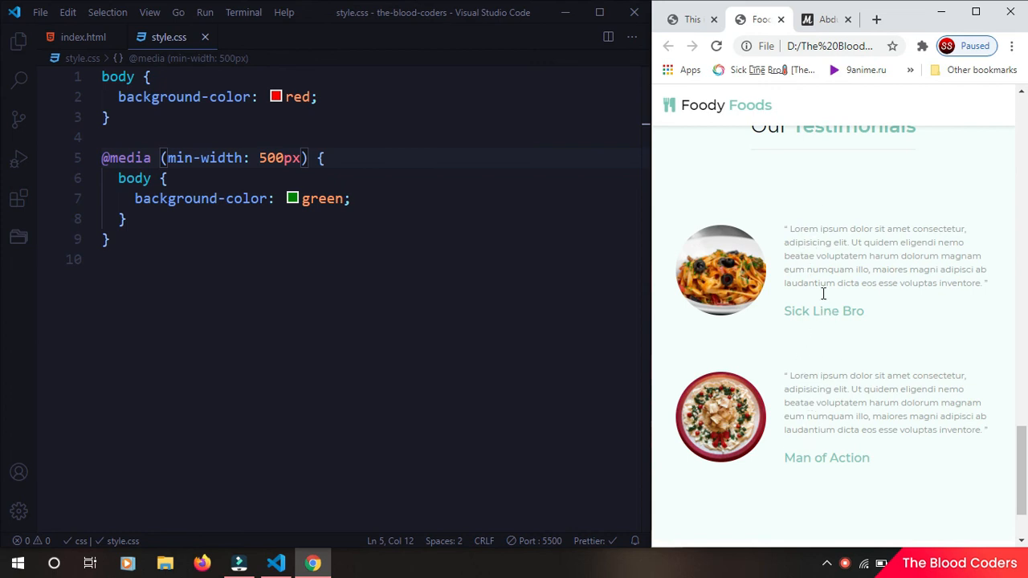
pyautogui.moveTo(654, 337)
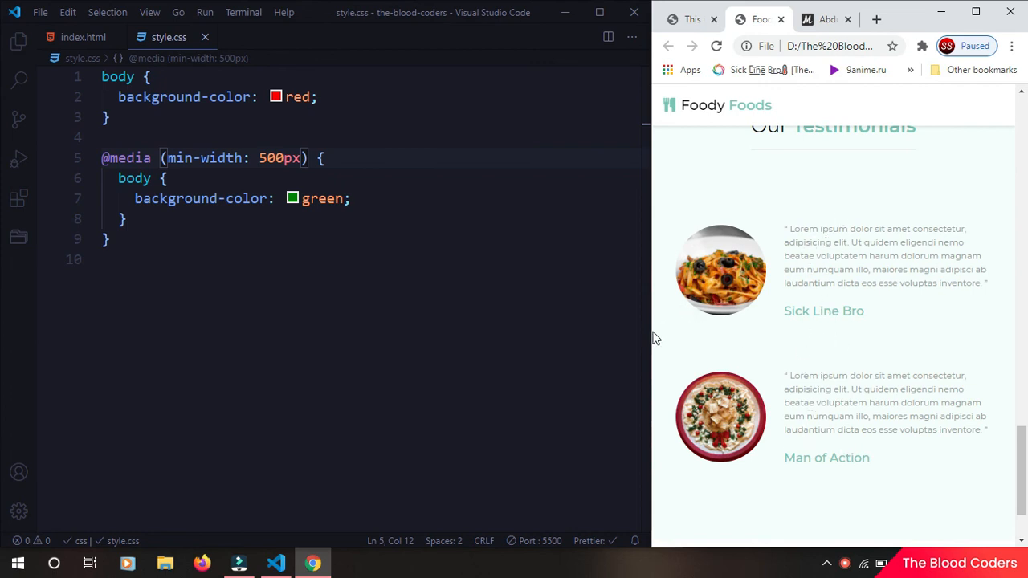